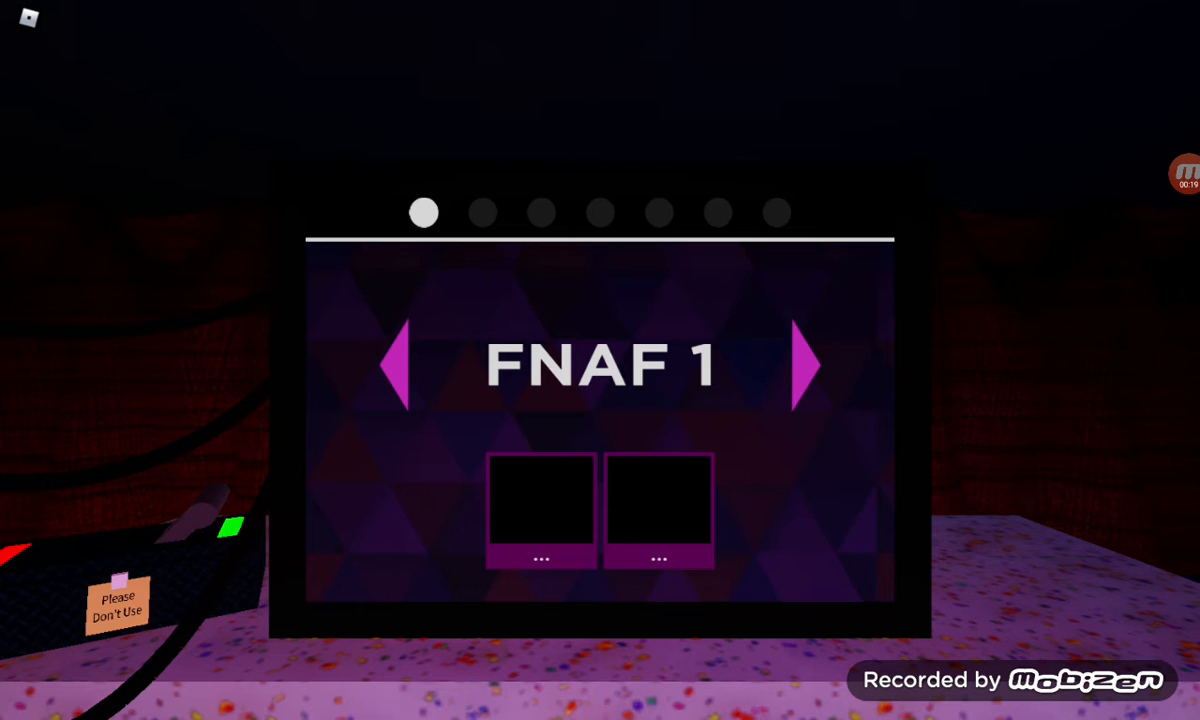
Step: Page the menu from FNAF 1 to FNAF 2 and back, then choose a night to play
click(804, 364)
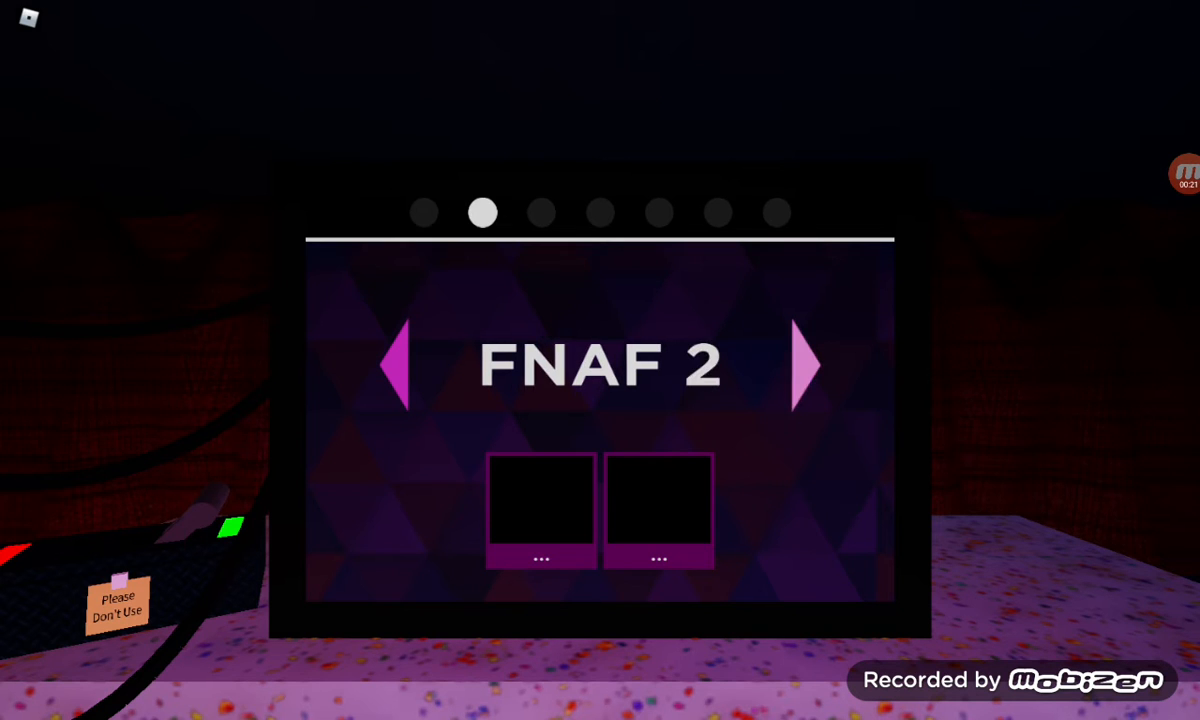
click(804, 364)
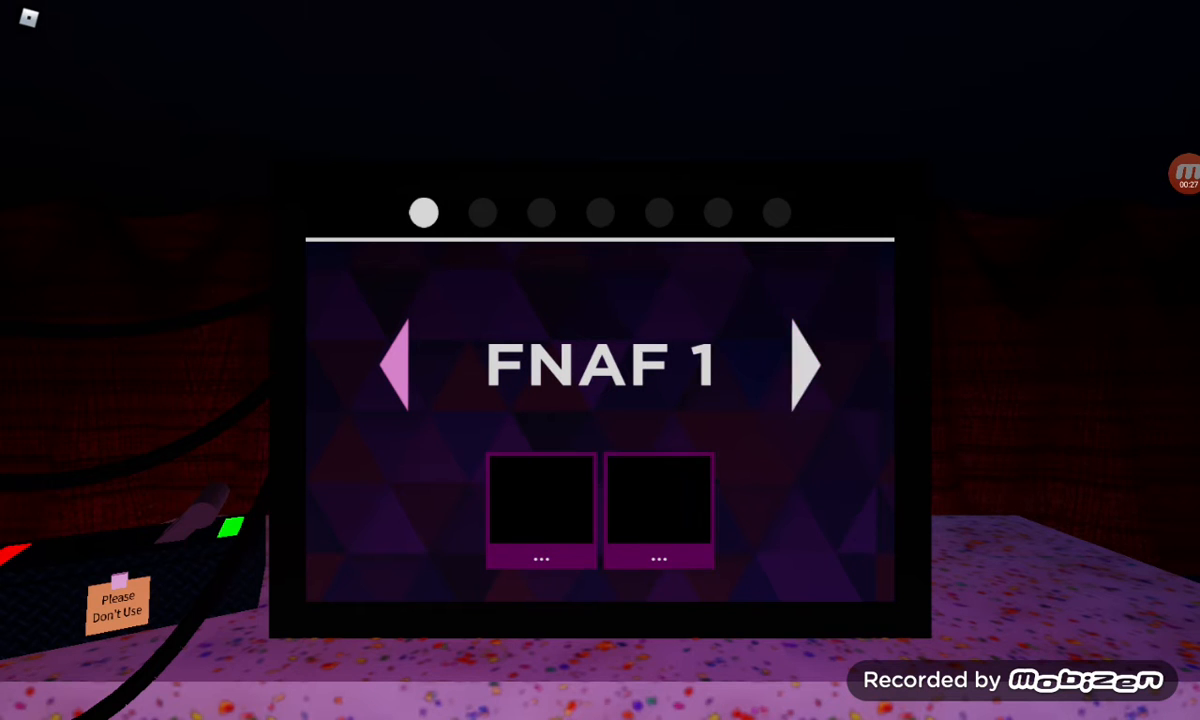
click(806, 364)
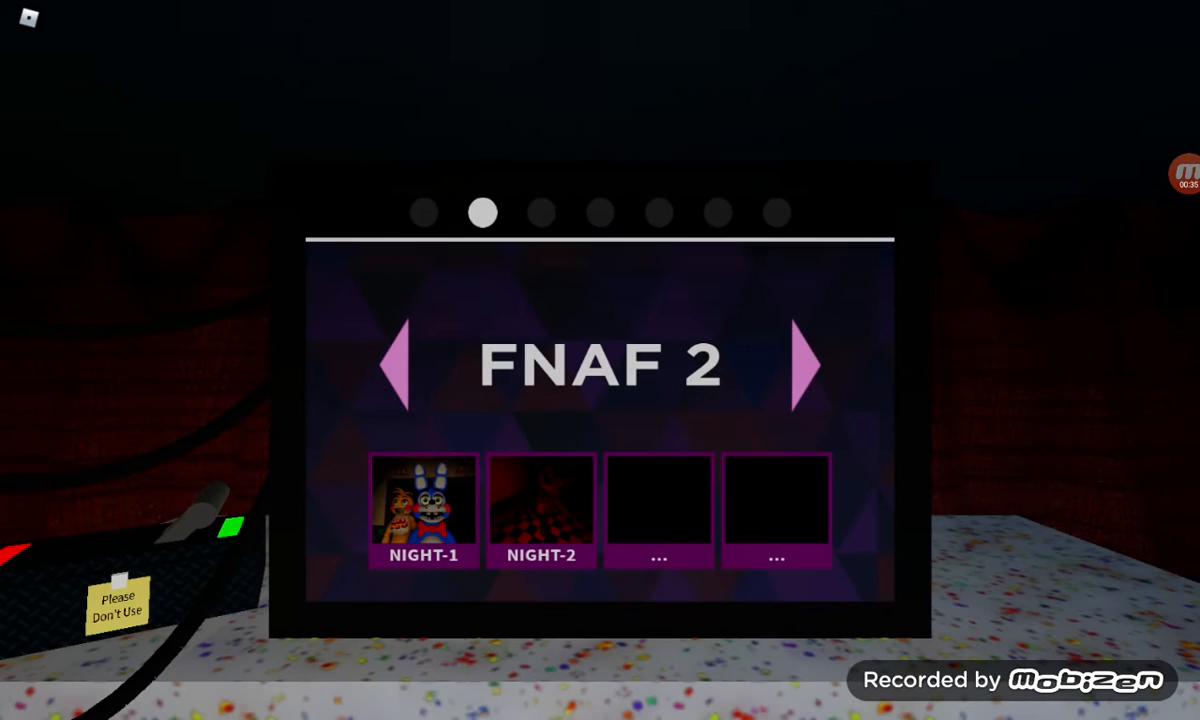
click(398, 364)
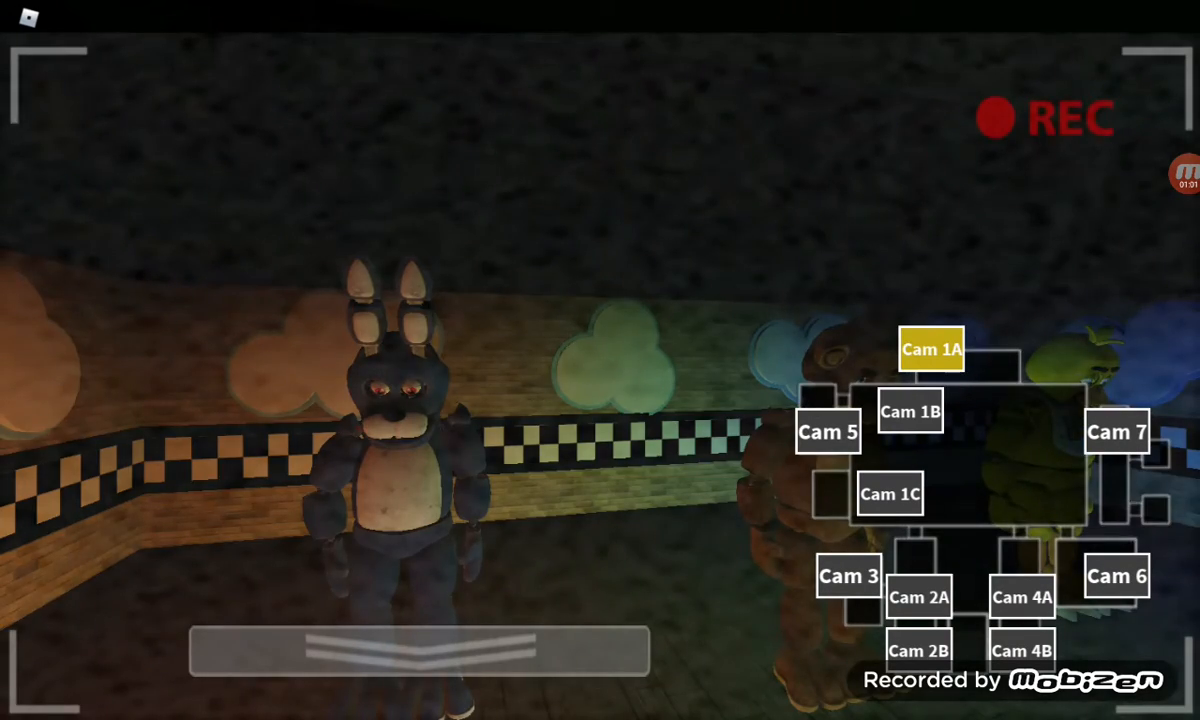
Step: Check Cam 1C, 6, 1B, 1C, 2B and 7, then lower the monitor to the office
click(888, 494)
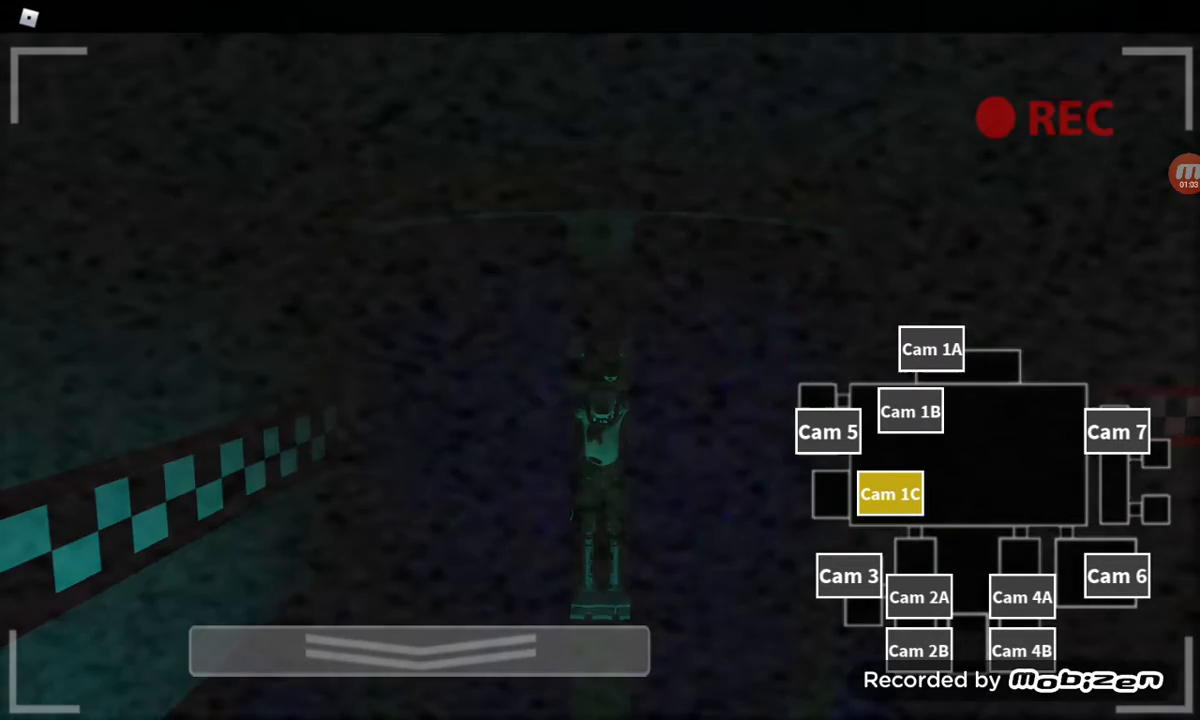
click(920, 650)
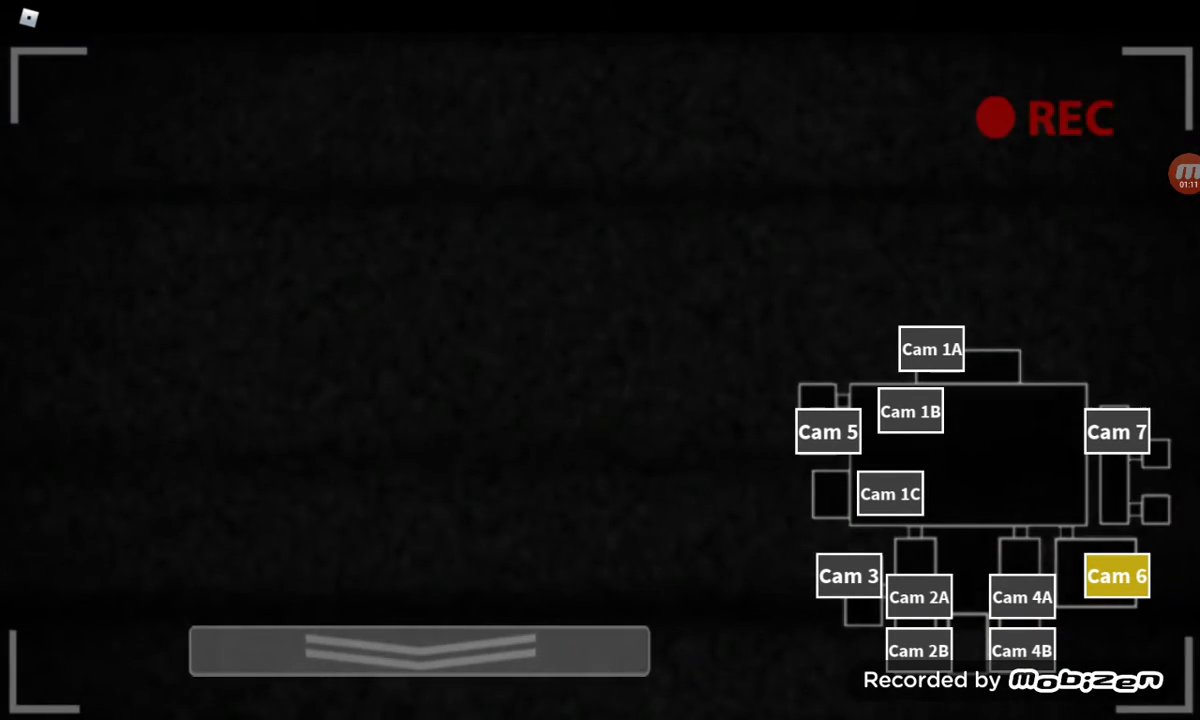
click(908, 412)
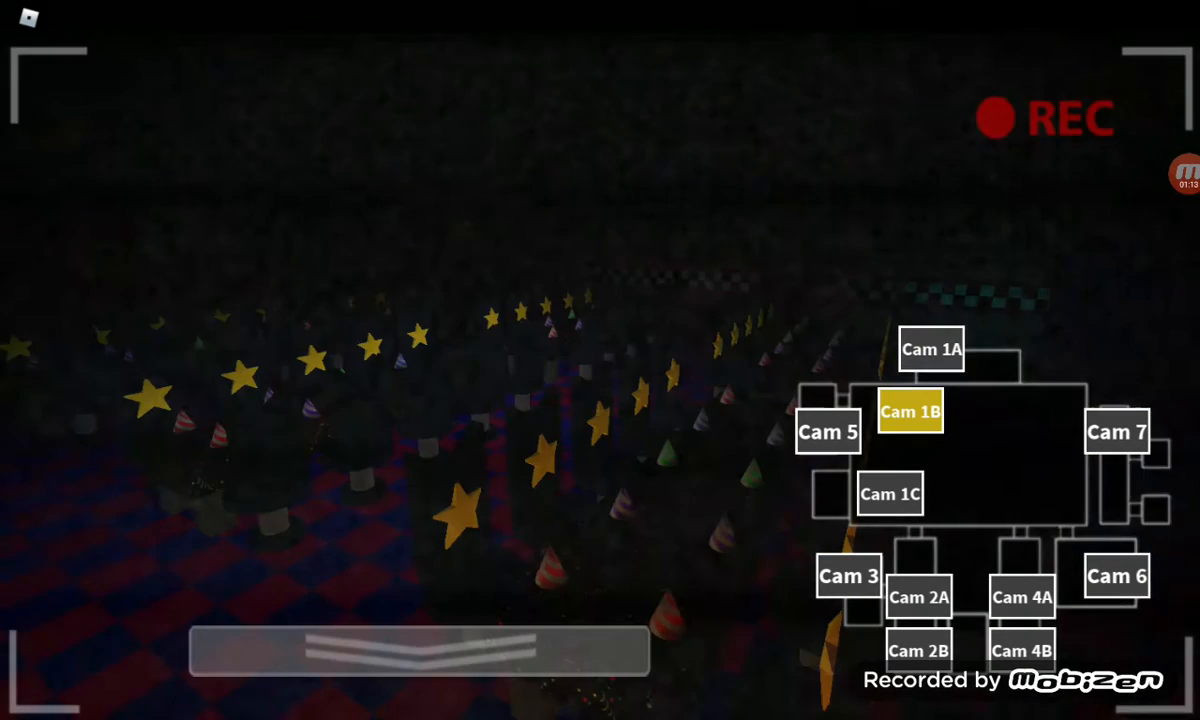
click(888, 494)
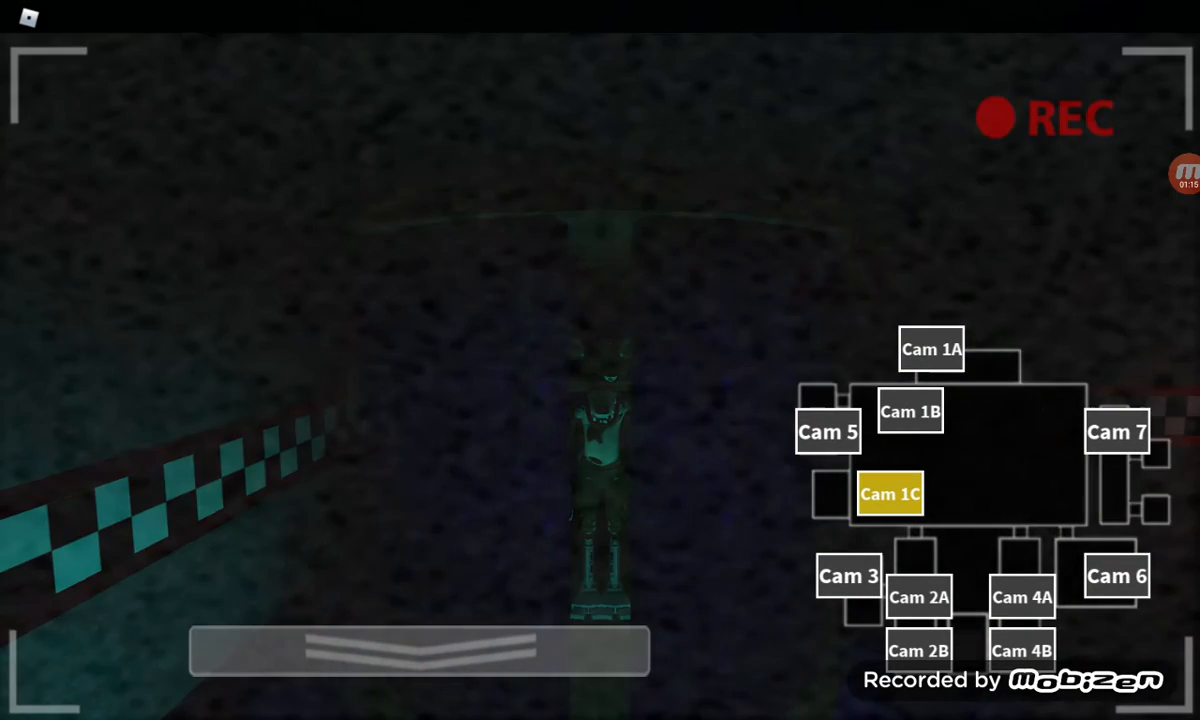
click(918, 648)
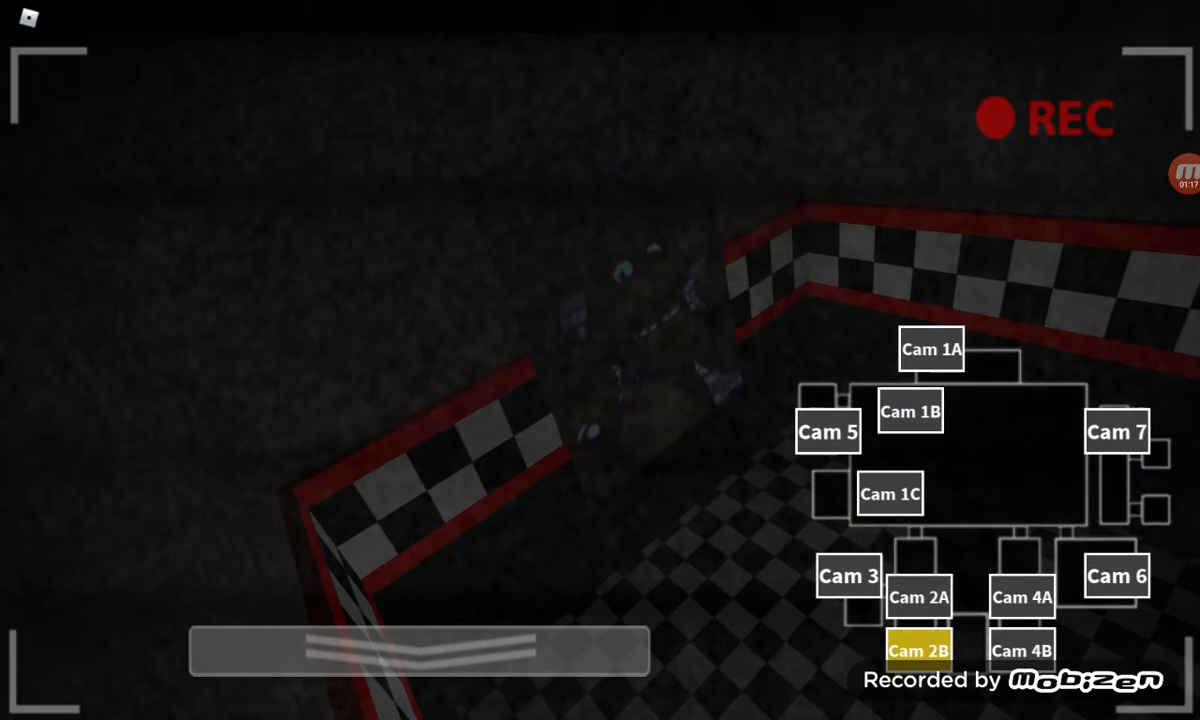
click(1116, 432)
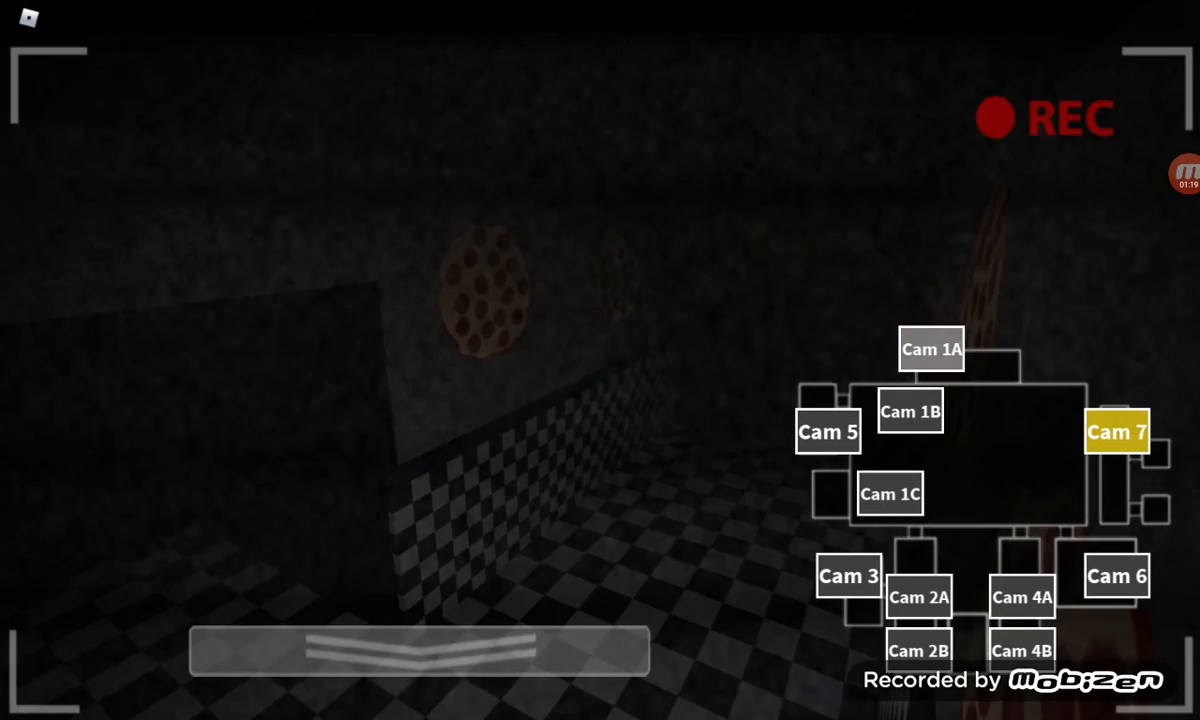
click(930, 348)
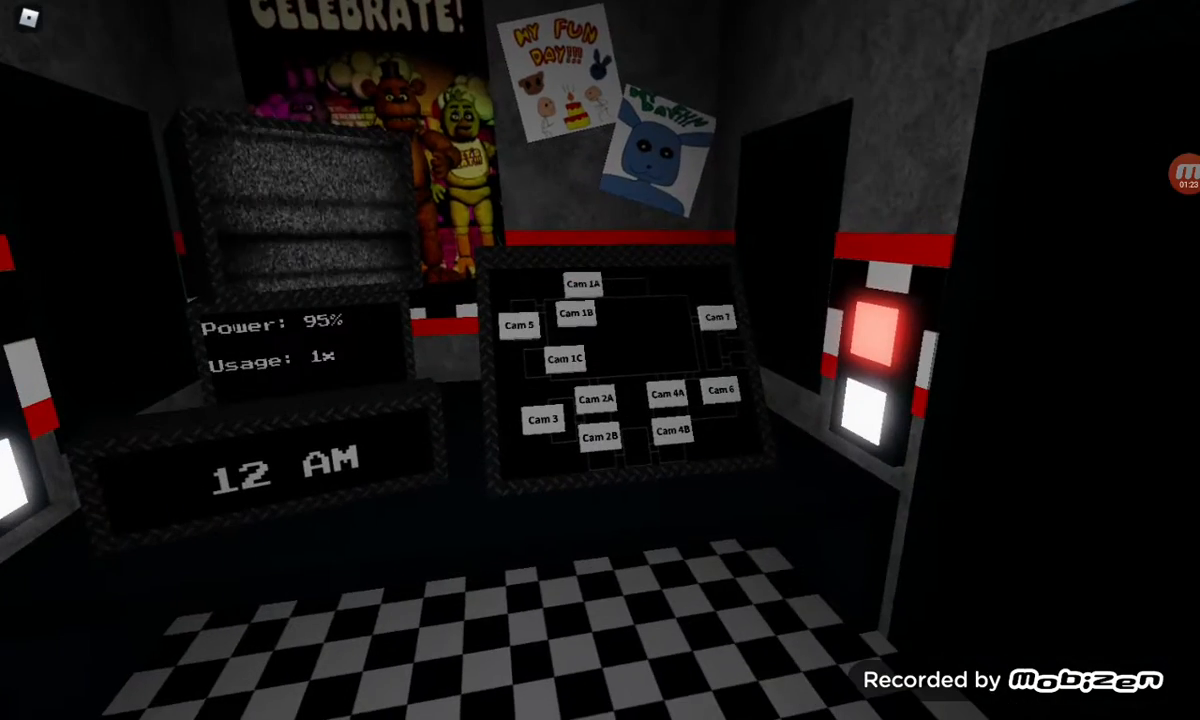
Step: Raise the monitor and check Cam 5, 2B and 6, ending on the Cam 1A stage
click(572, 312)
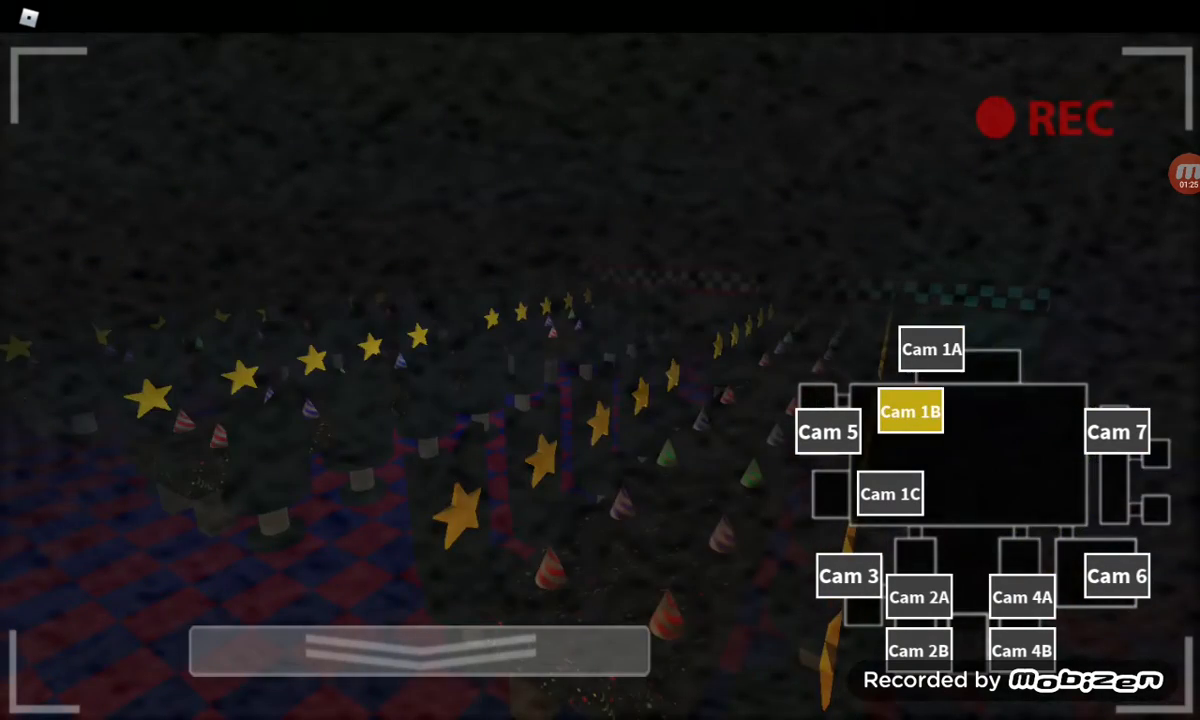
click(828, 432)
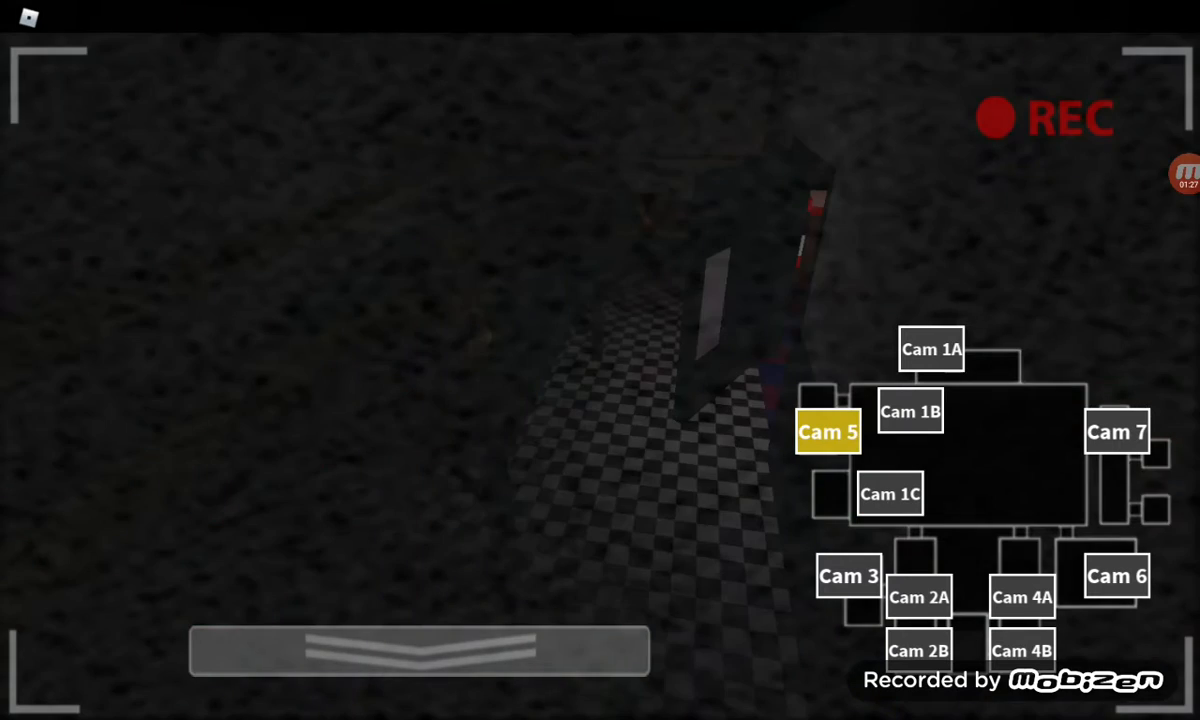
click(918, 650)
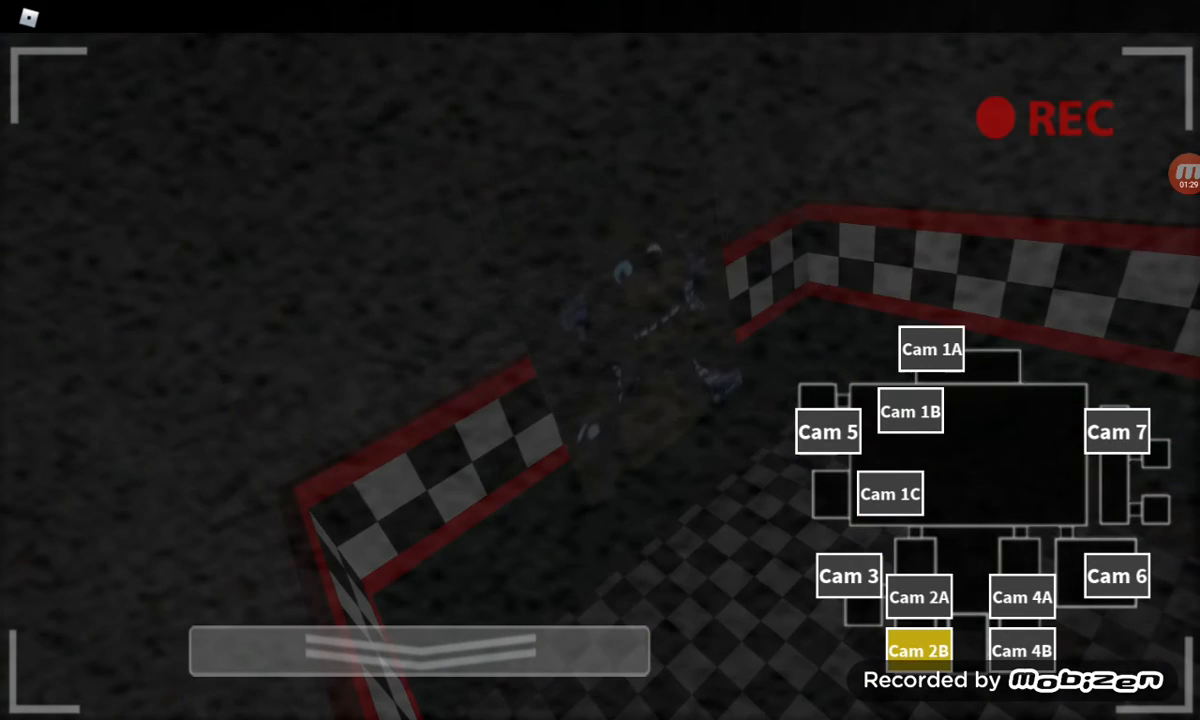
click(1116, 576)
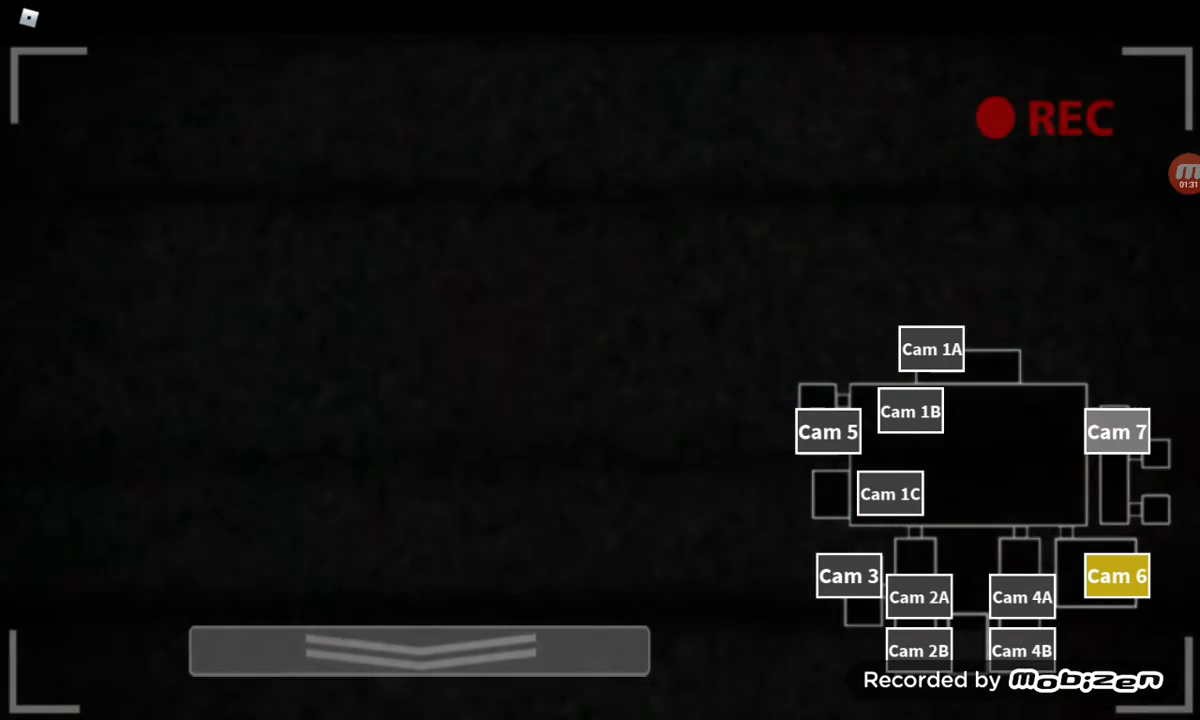
click(930, 348)
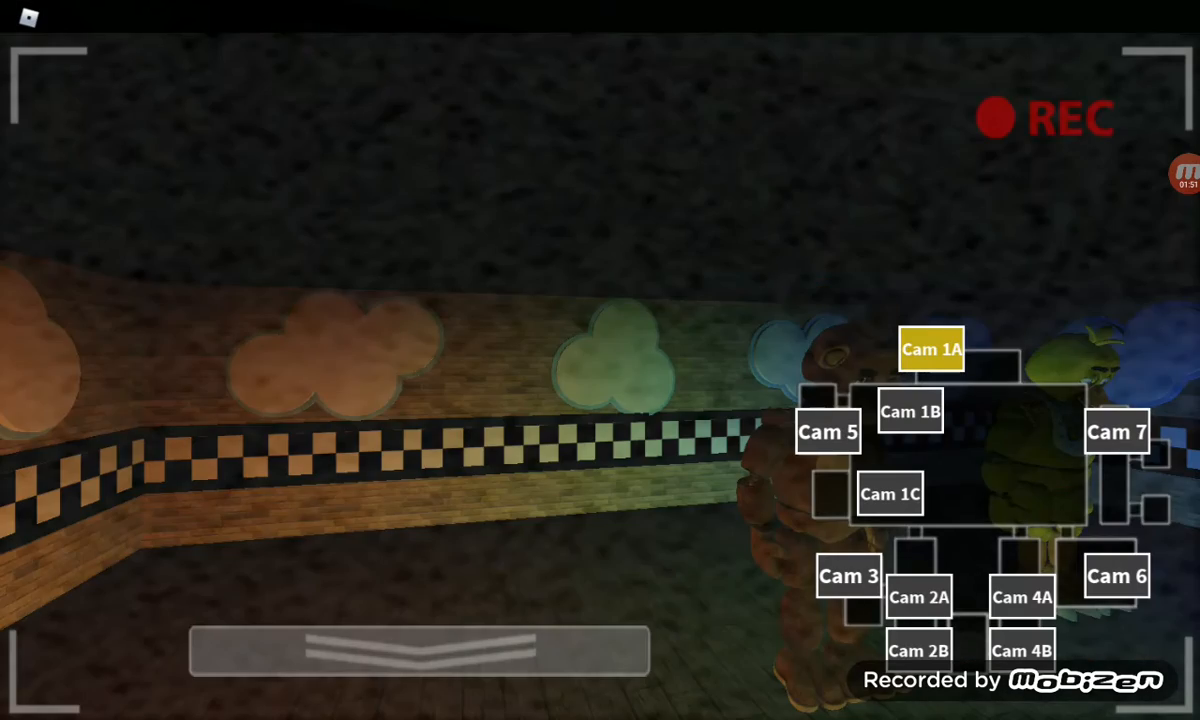
Step: Cycle through Cam 2A, 1B, 1C and the 1A show stage, ending back on Cam 1B
click(918, 596)
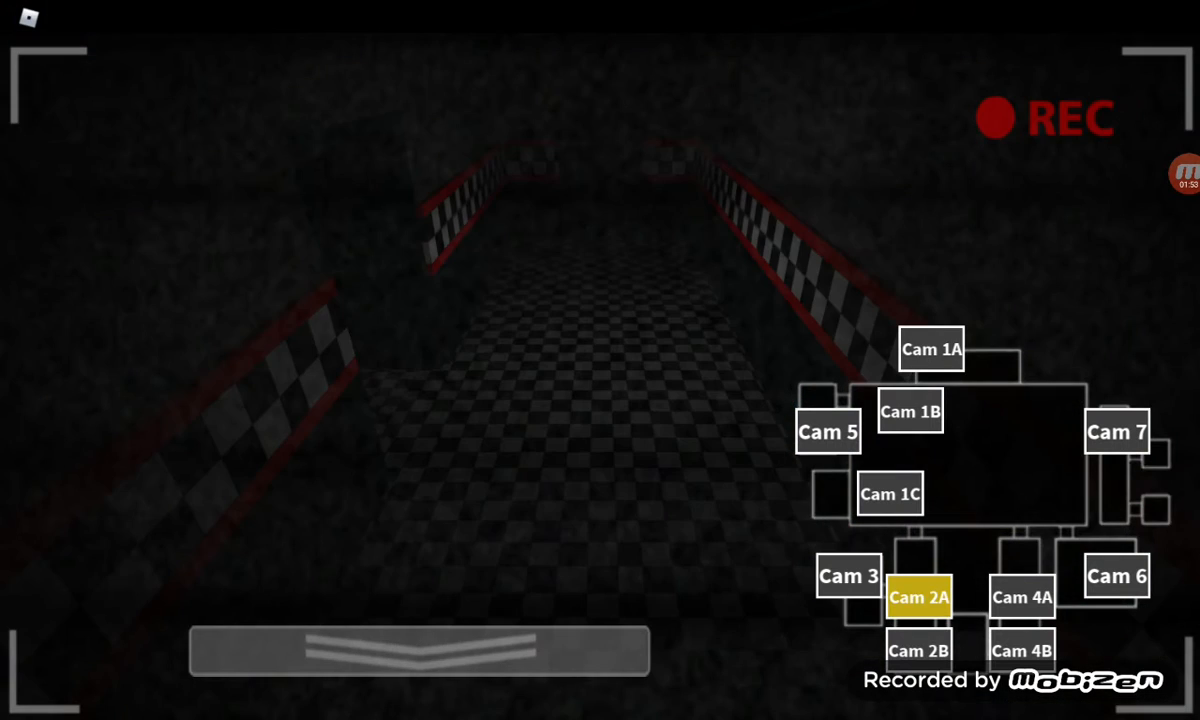
click(908, 412)
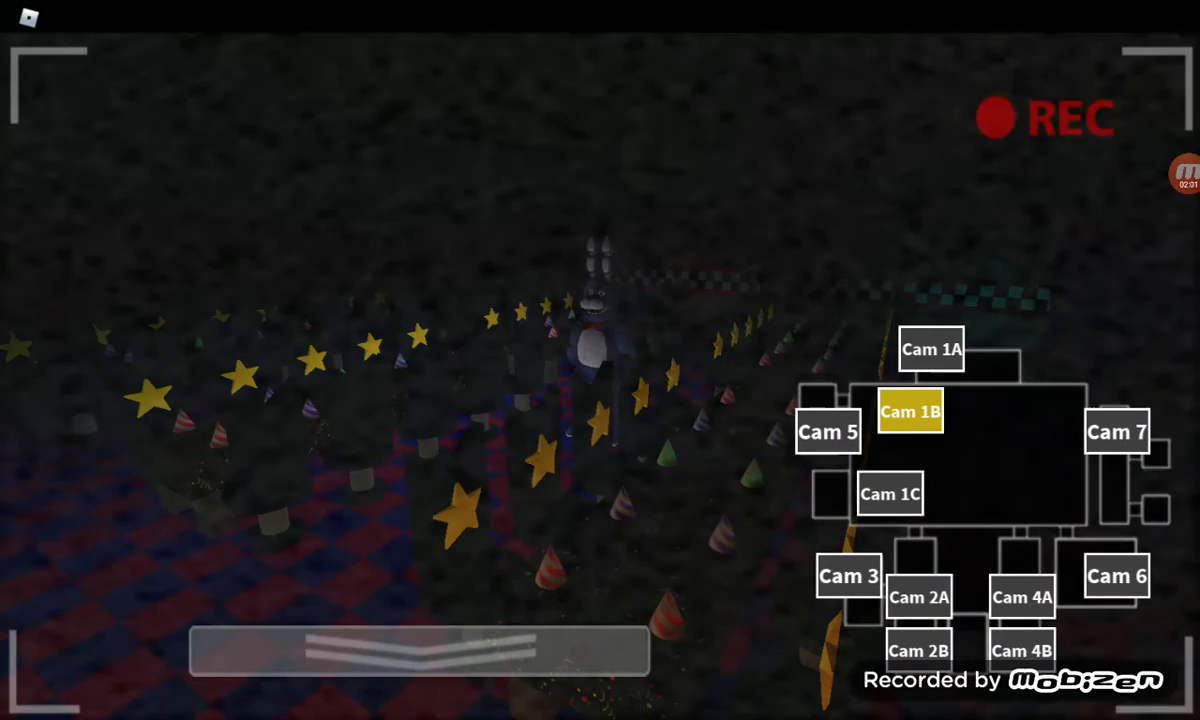
click(888, 494)
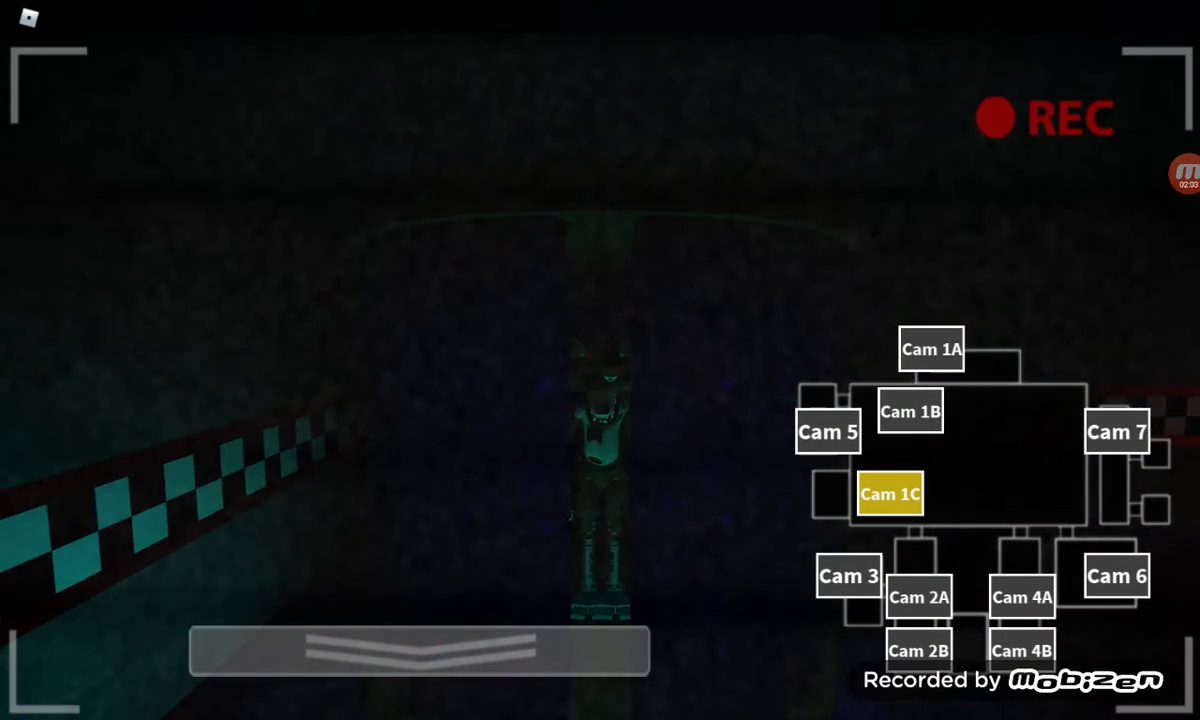
click(932, 348)
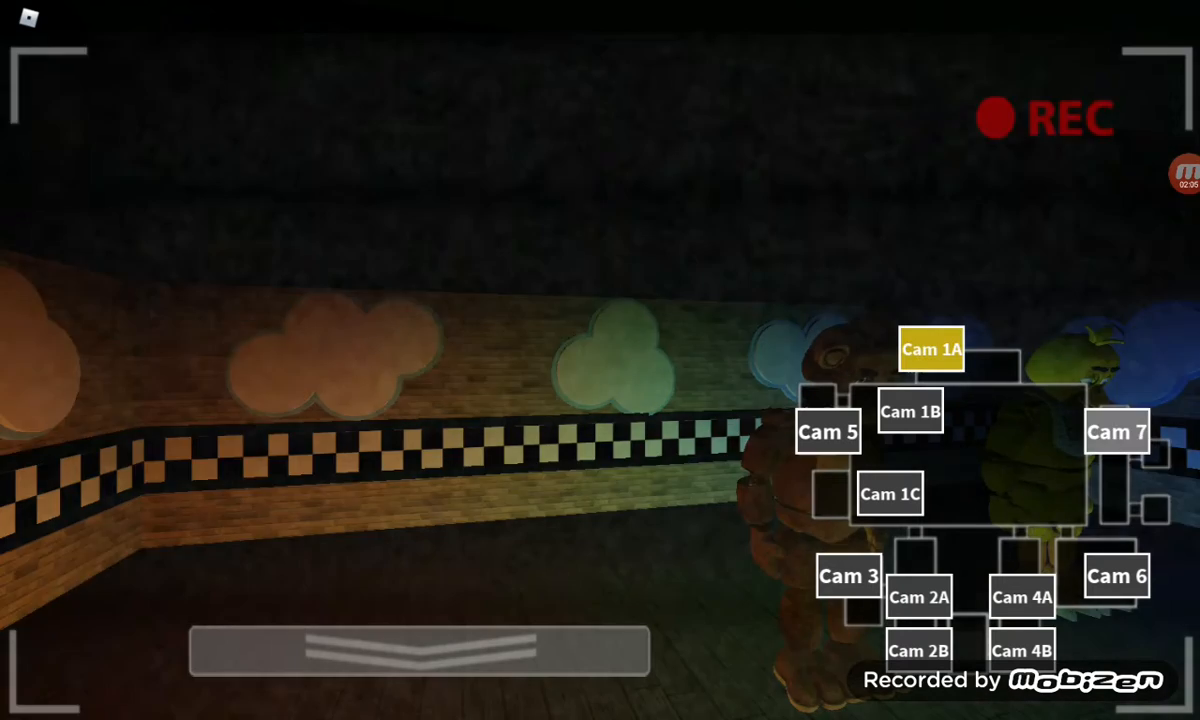
click(888, 492)
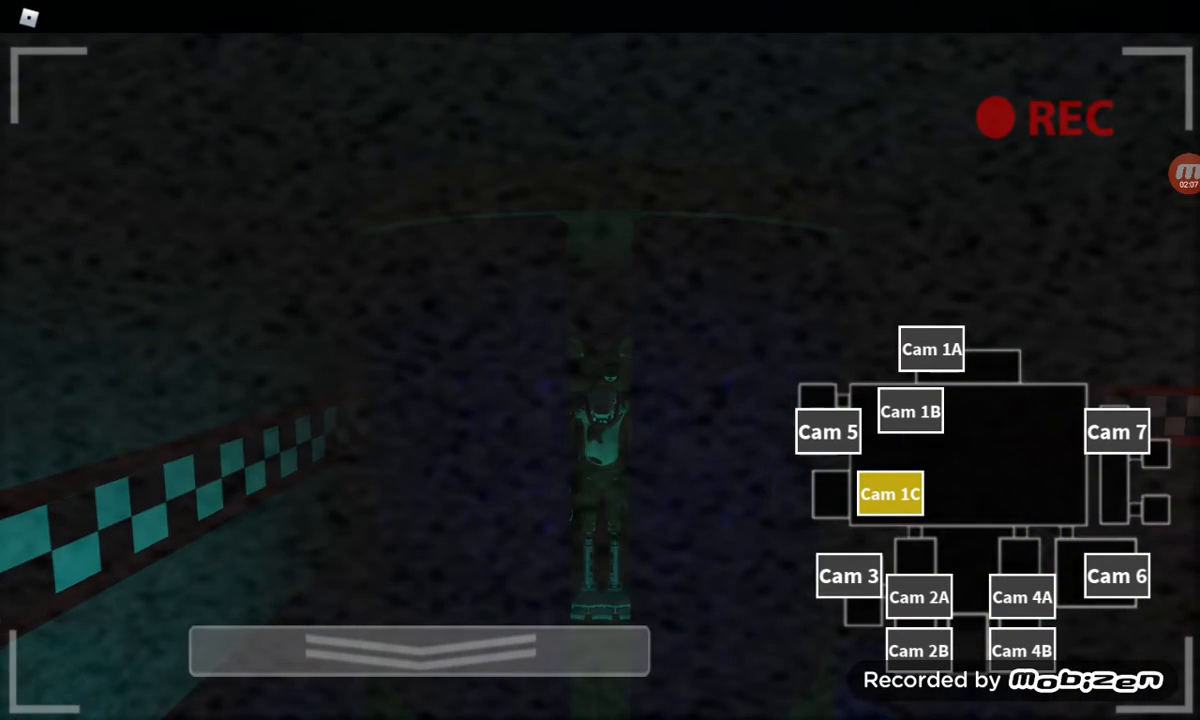
click(918, 596)
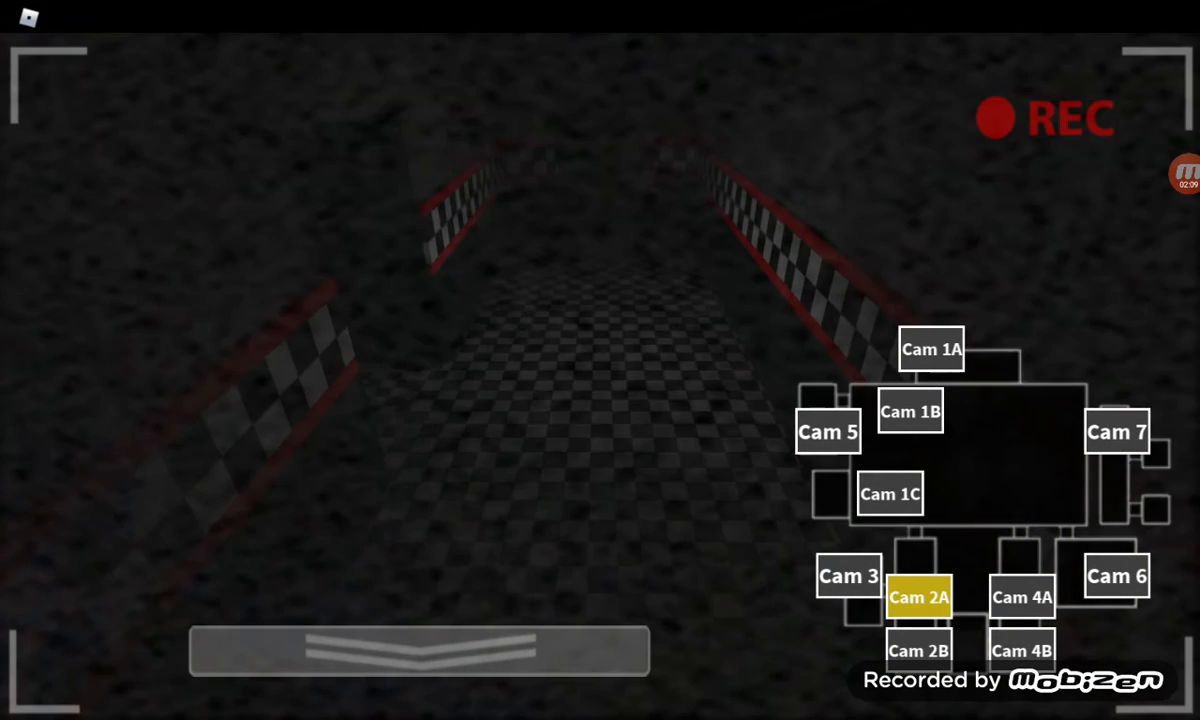
click(908, 412)
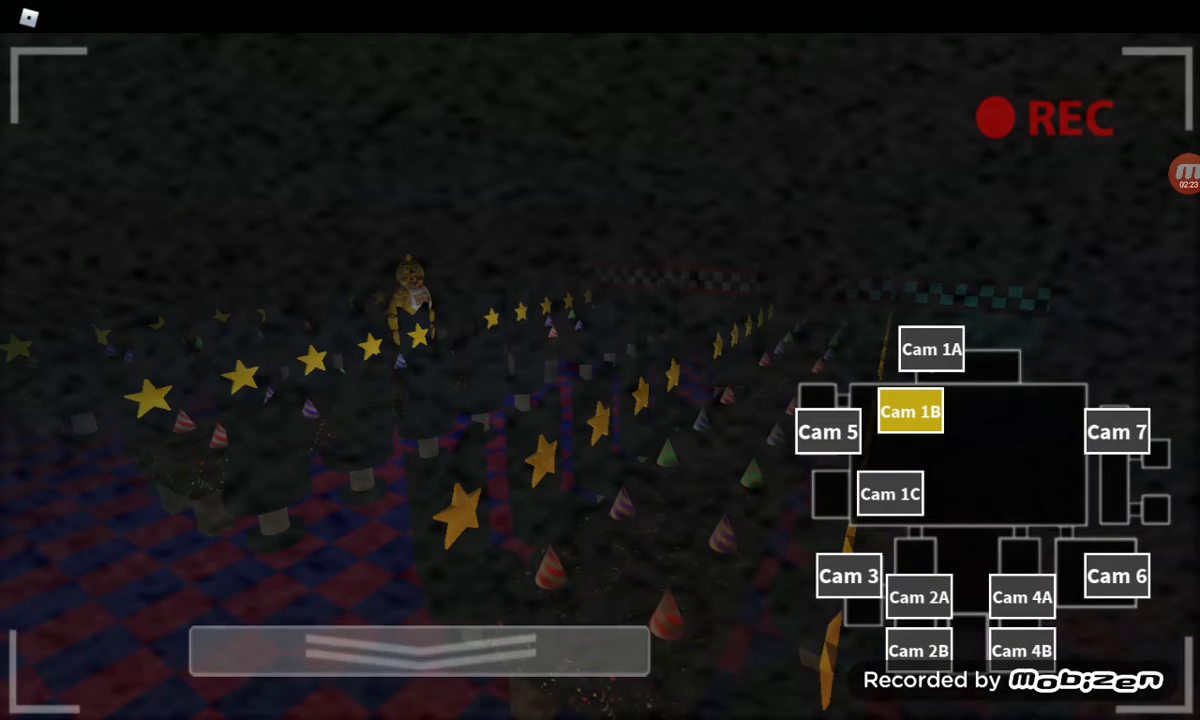
Step: Check Cam 2A, 1C, Chica on Cam 7, Bonnie on Cam 3 and the dark Cam 6
click(918, 596)
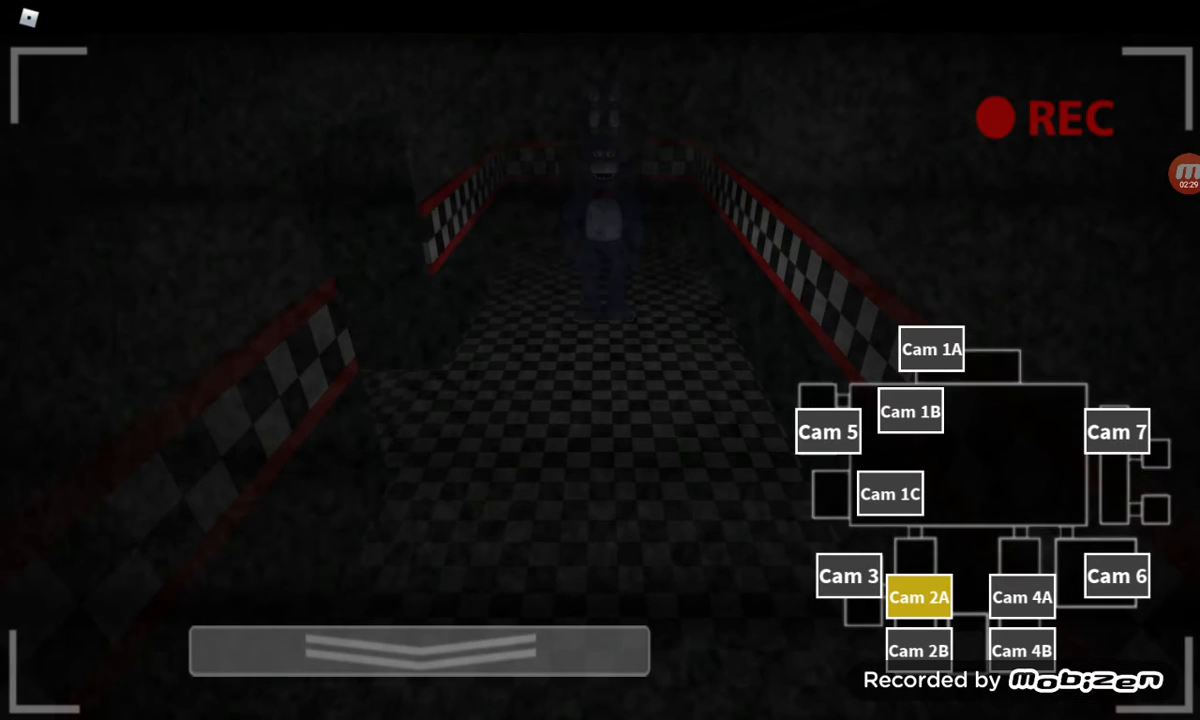
click(888, 494)
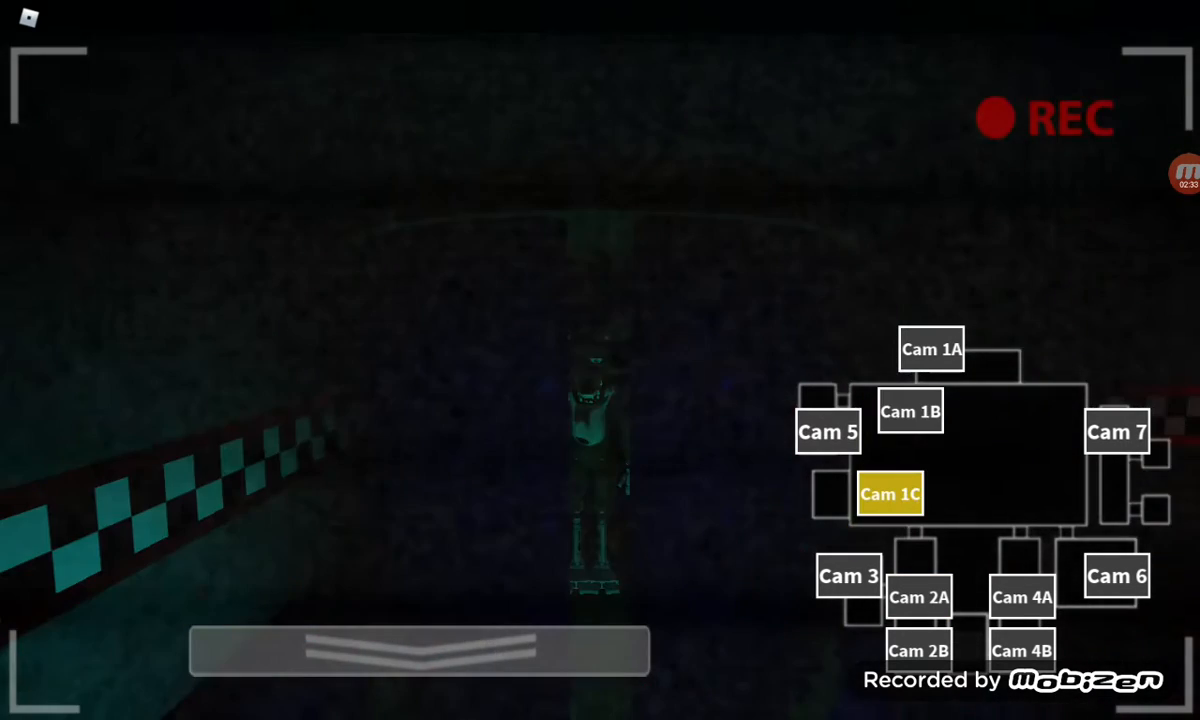
click(1116, 432)
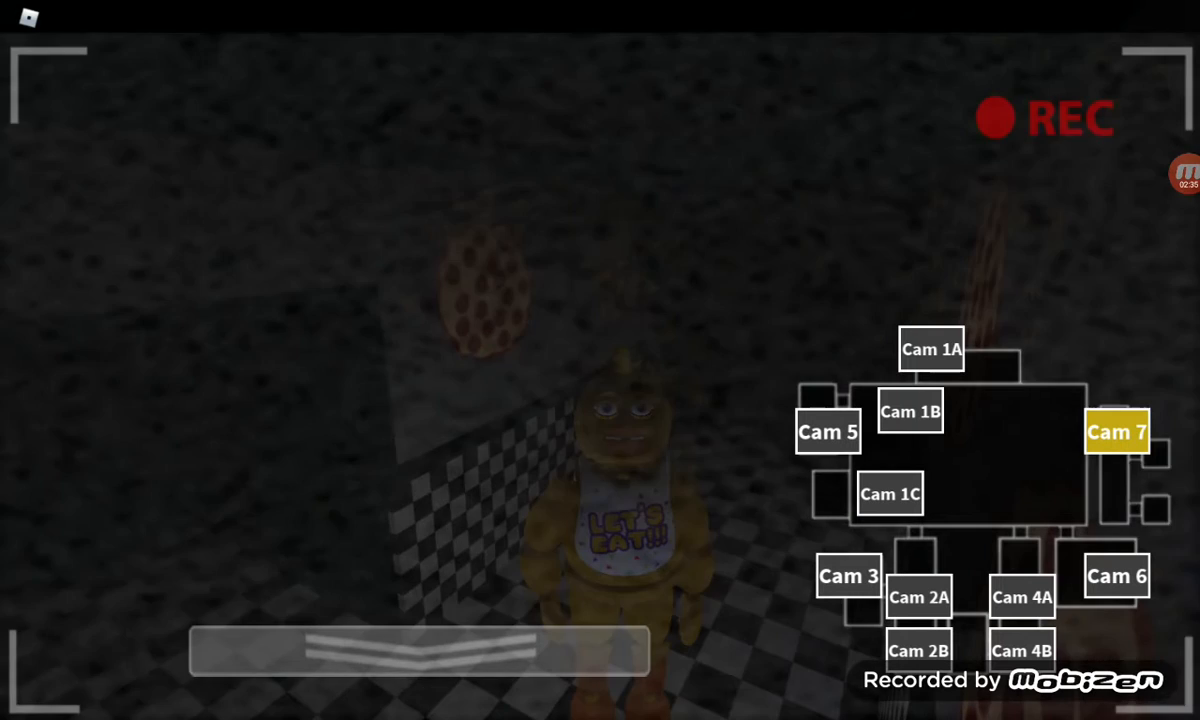
click(848, 576)
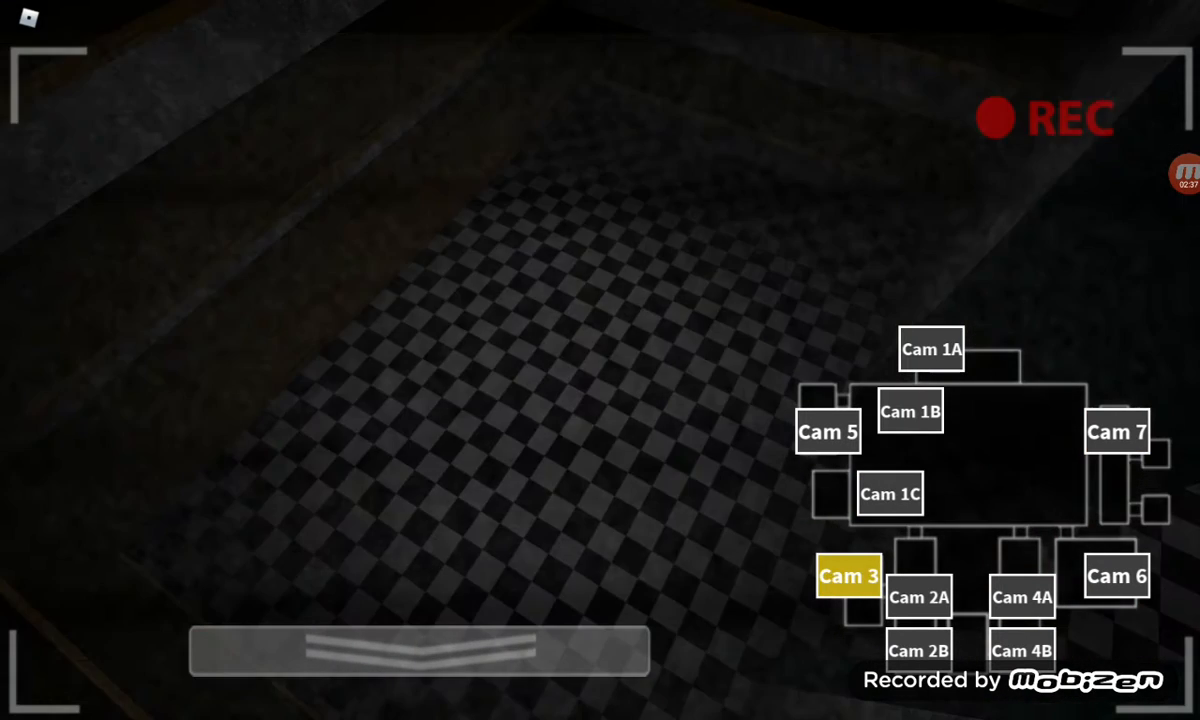
click(918, 596)
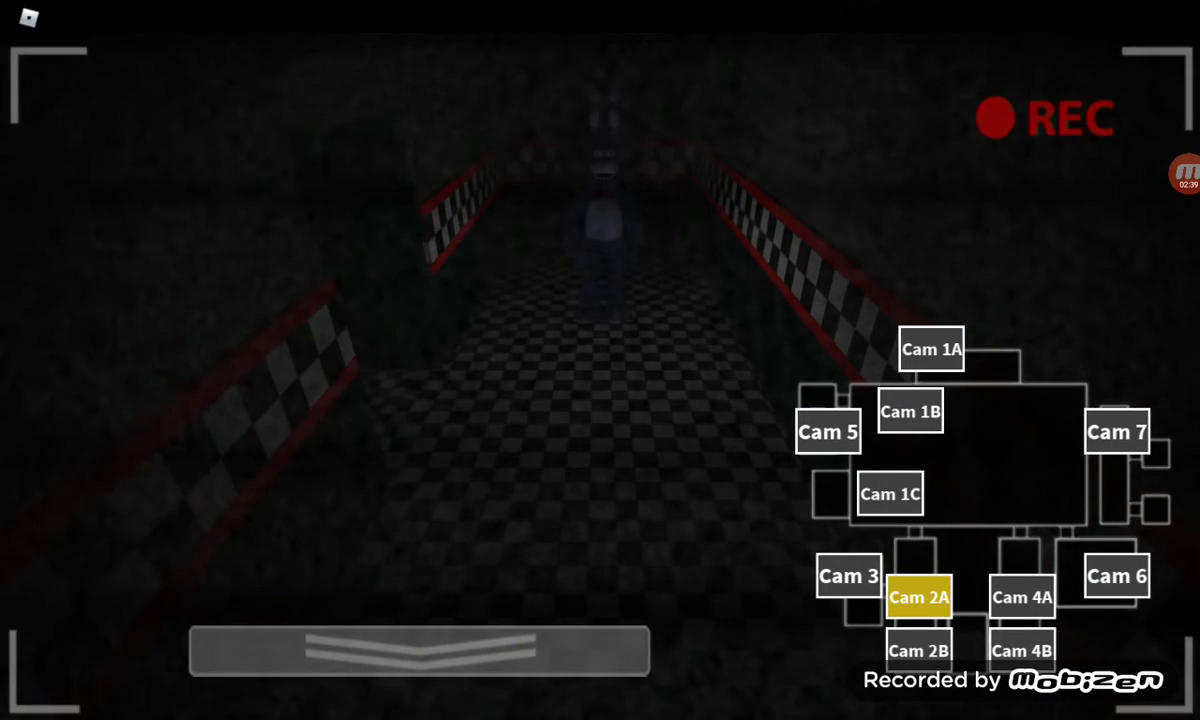
click(1116, 576)
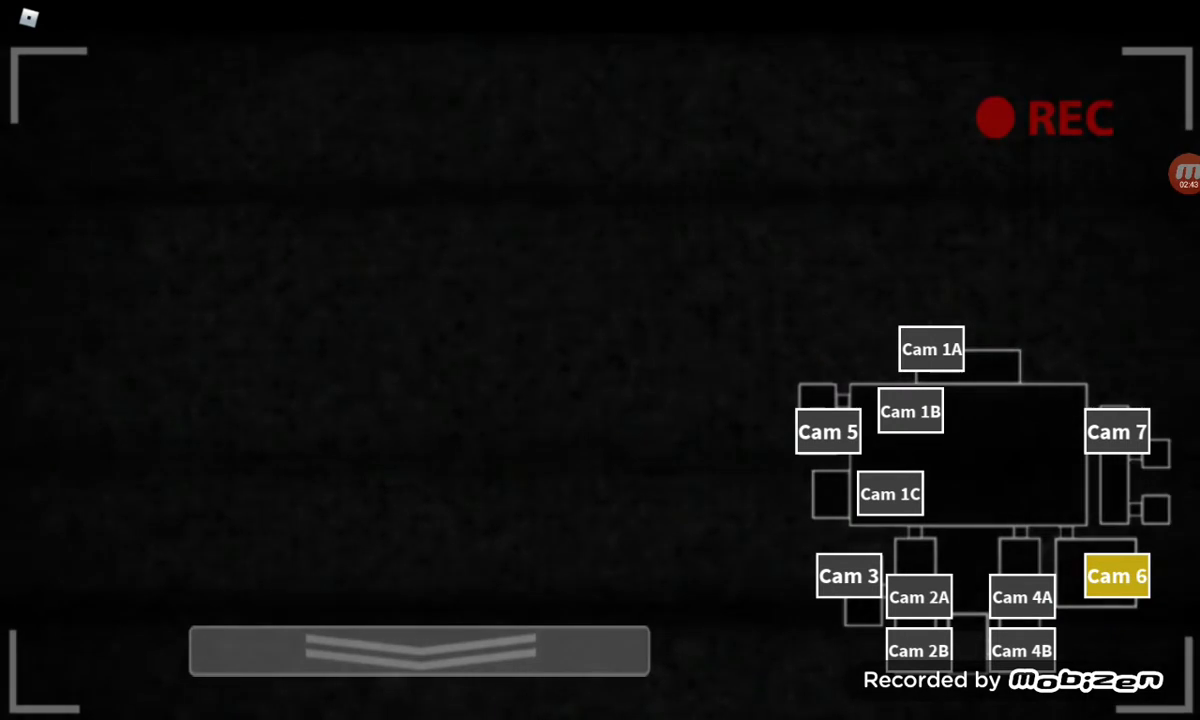
click(1116, 432)
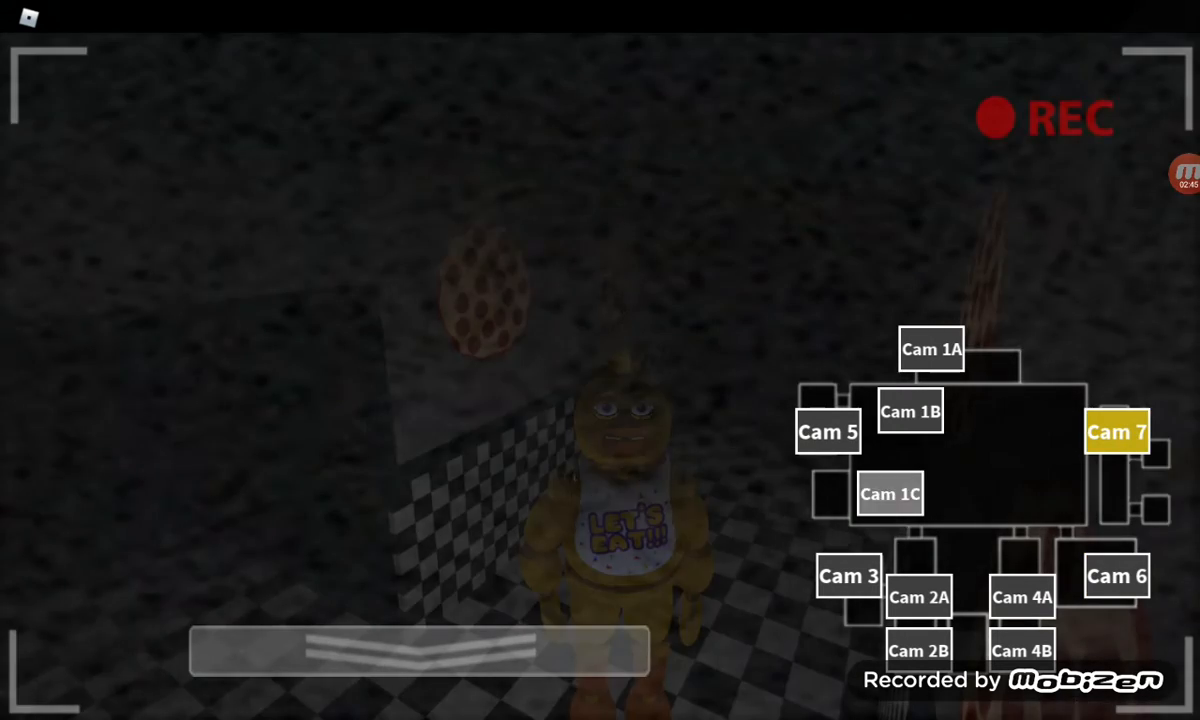
click(848, 576)
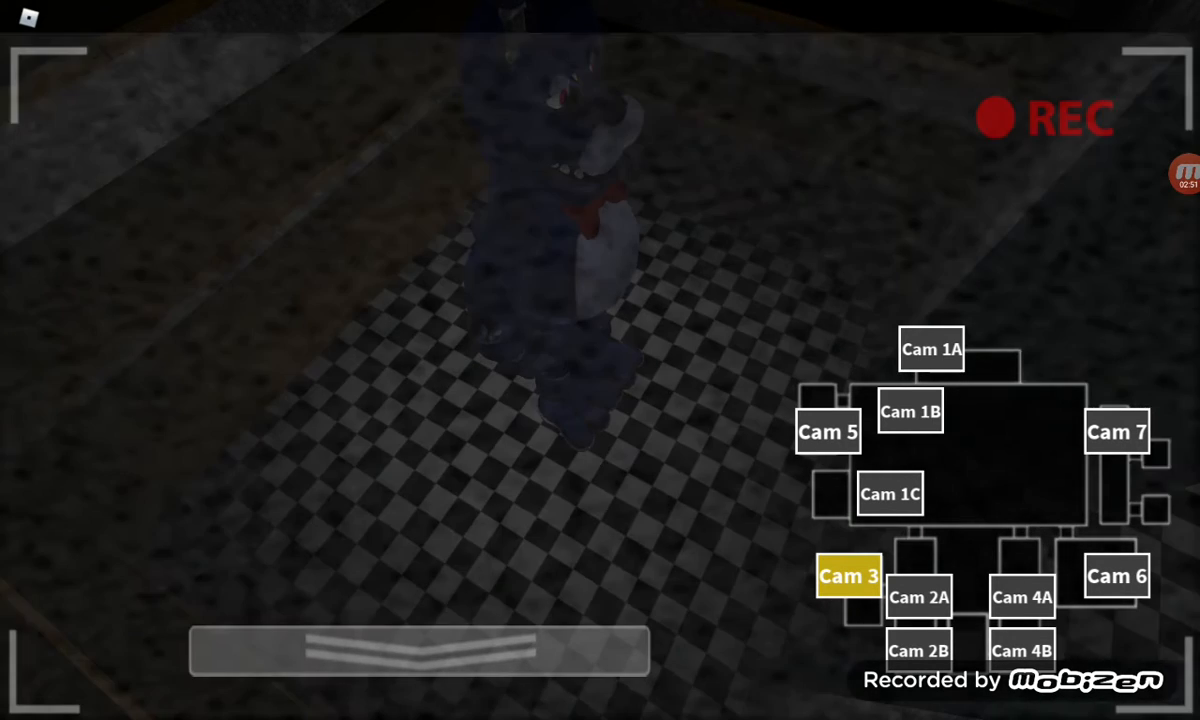
Step: Check the Cam 1A stage, 1C, 6, 3 and the empty 4A hallway, then lower the monitor
click(928, 348)
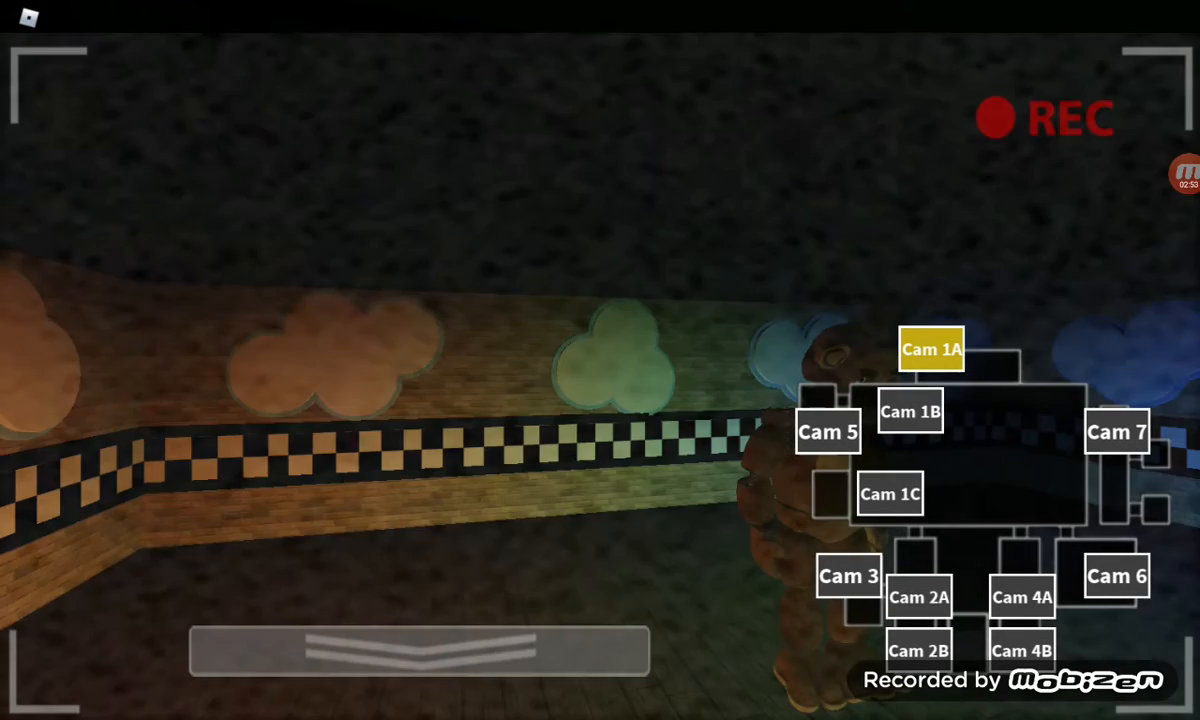
click(888, 494)
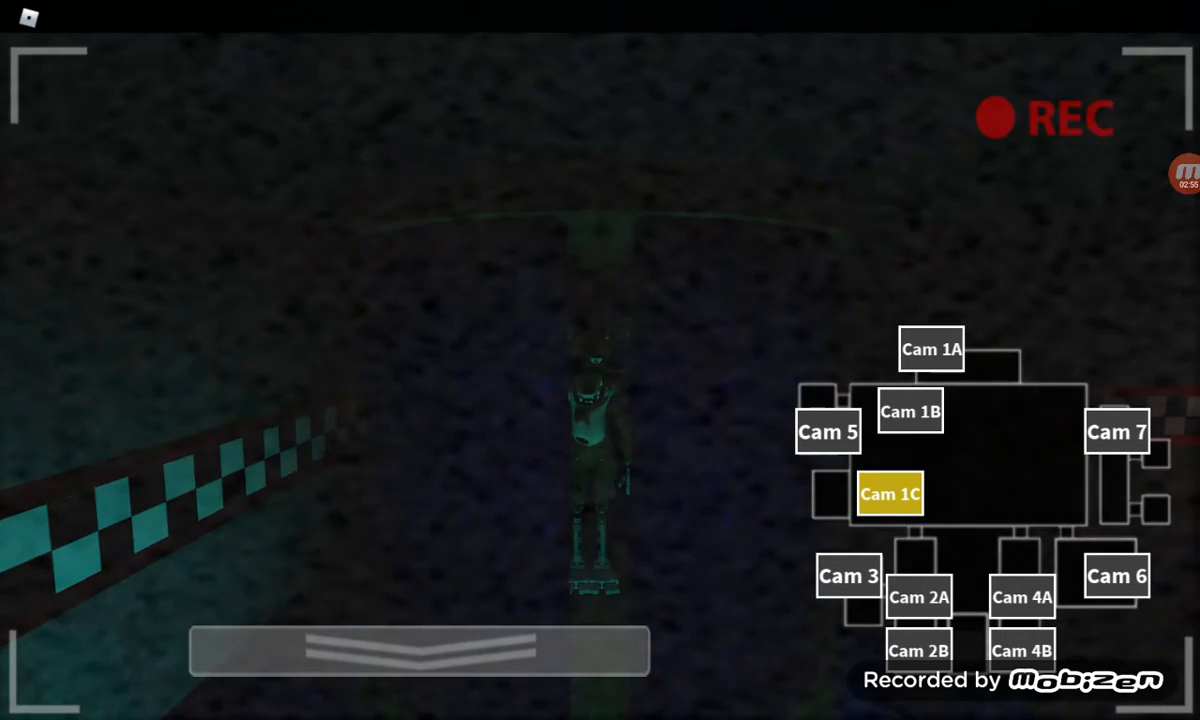
click(1116, 576)
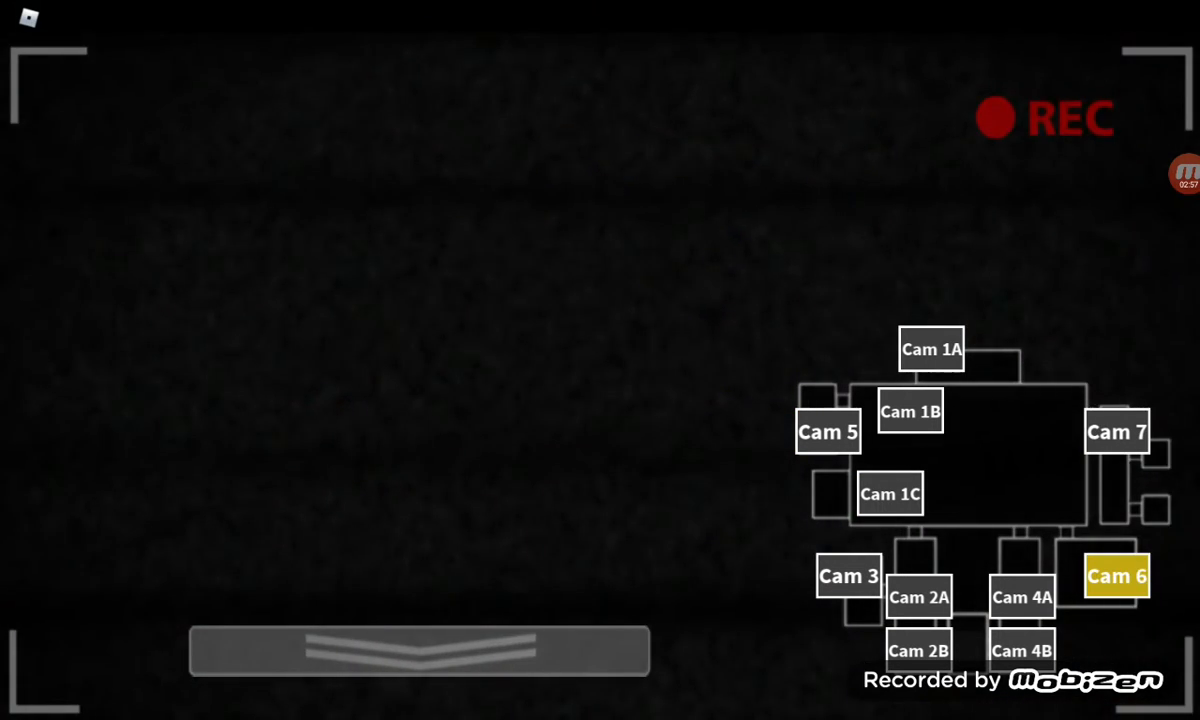
click(848, 576)
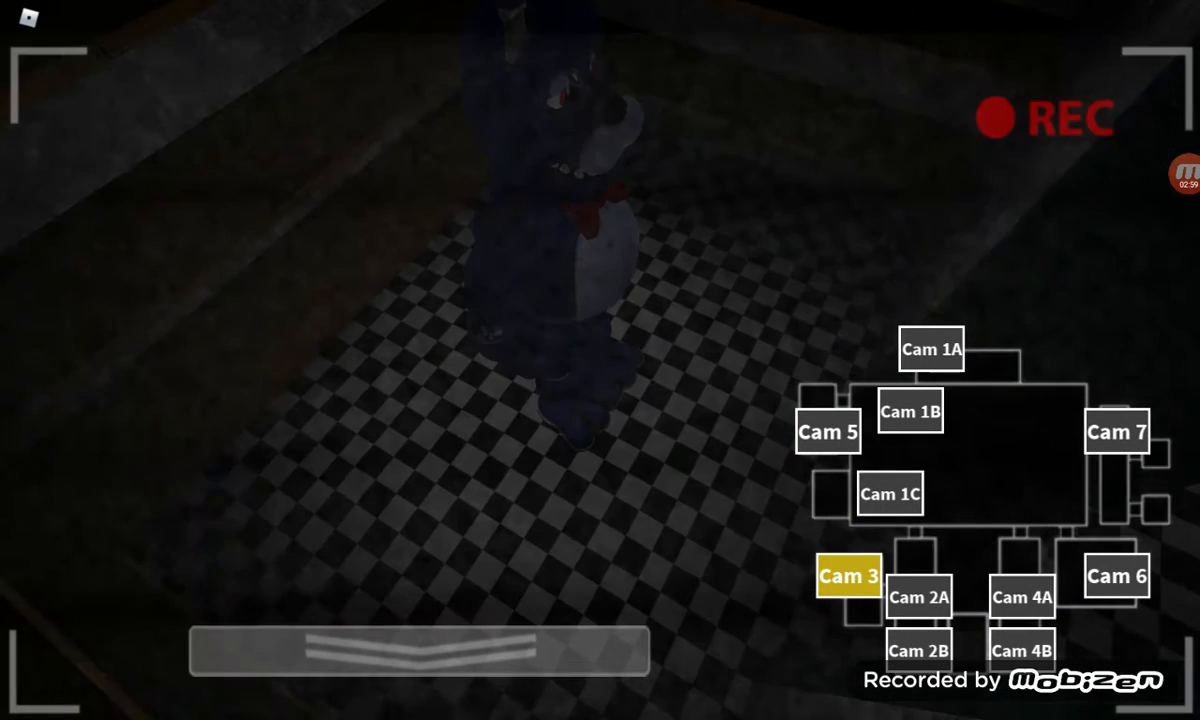
click(1020, 596)
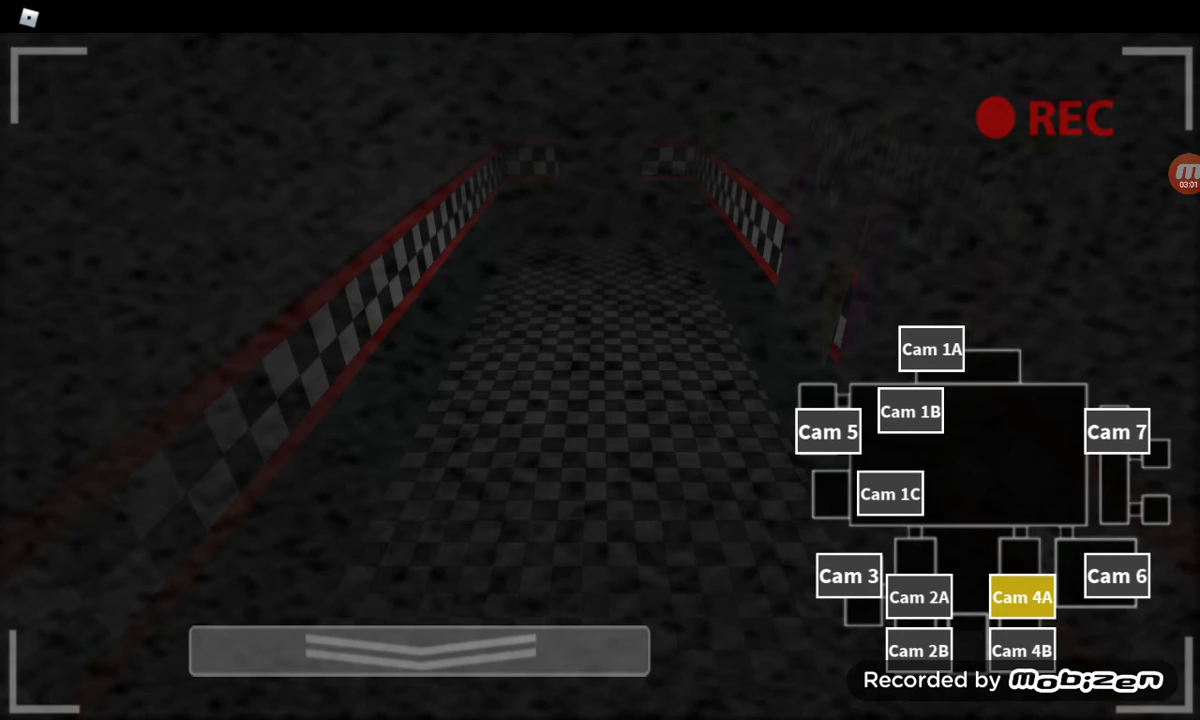
click(918, 648)
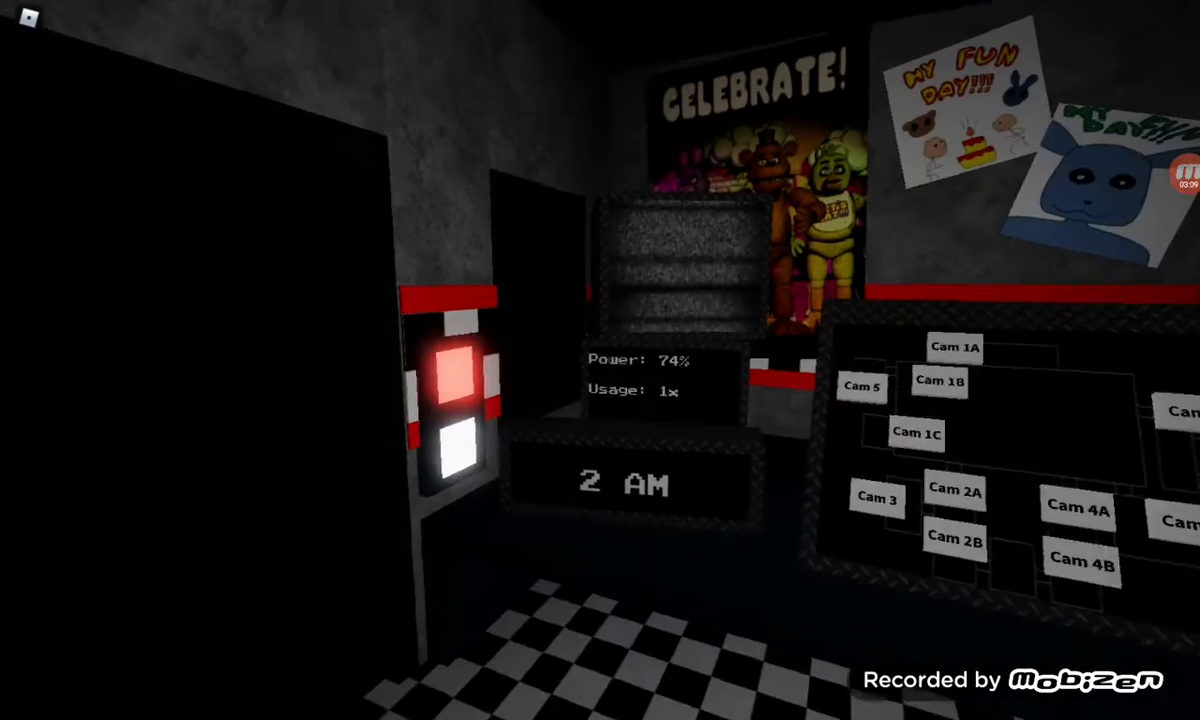
Step: Raise the cameras again and check Cam 2A, 6, Chica on 1B, 1C and Bonnie on 3
click(878, 500)
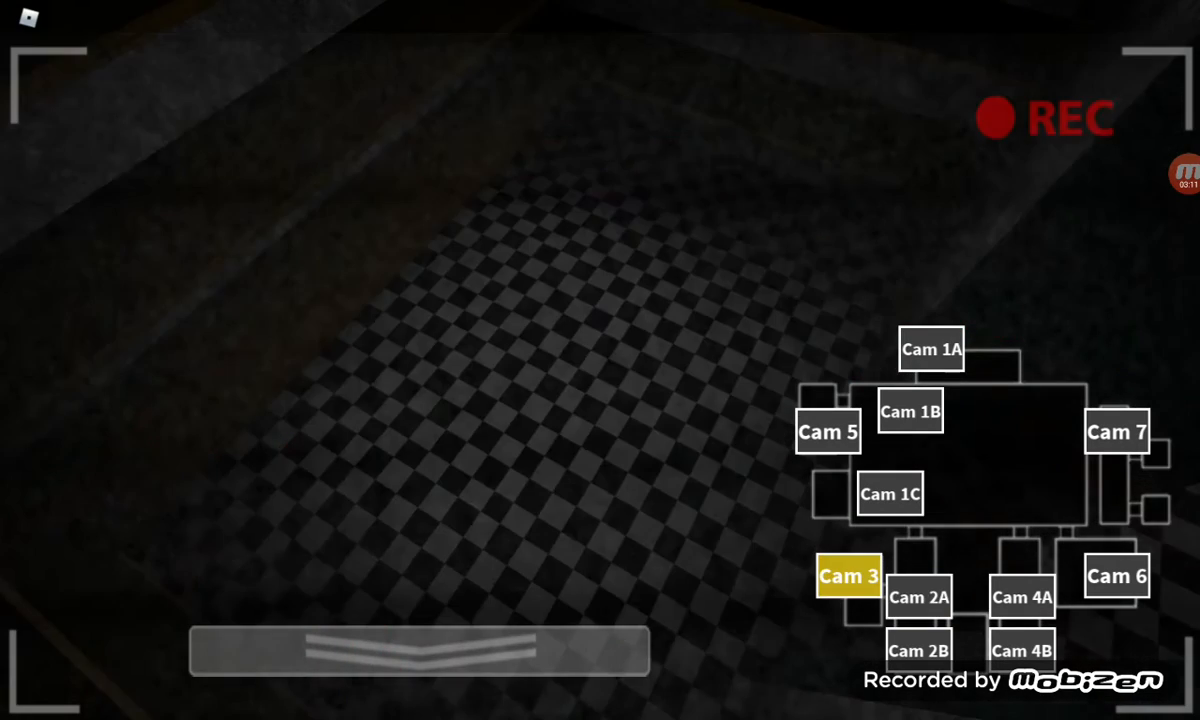
click(918, 596)
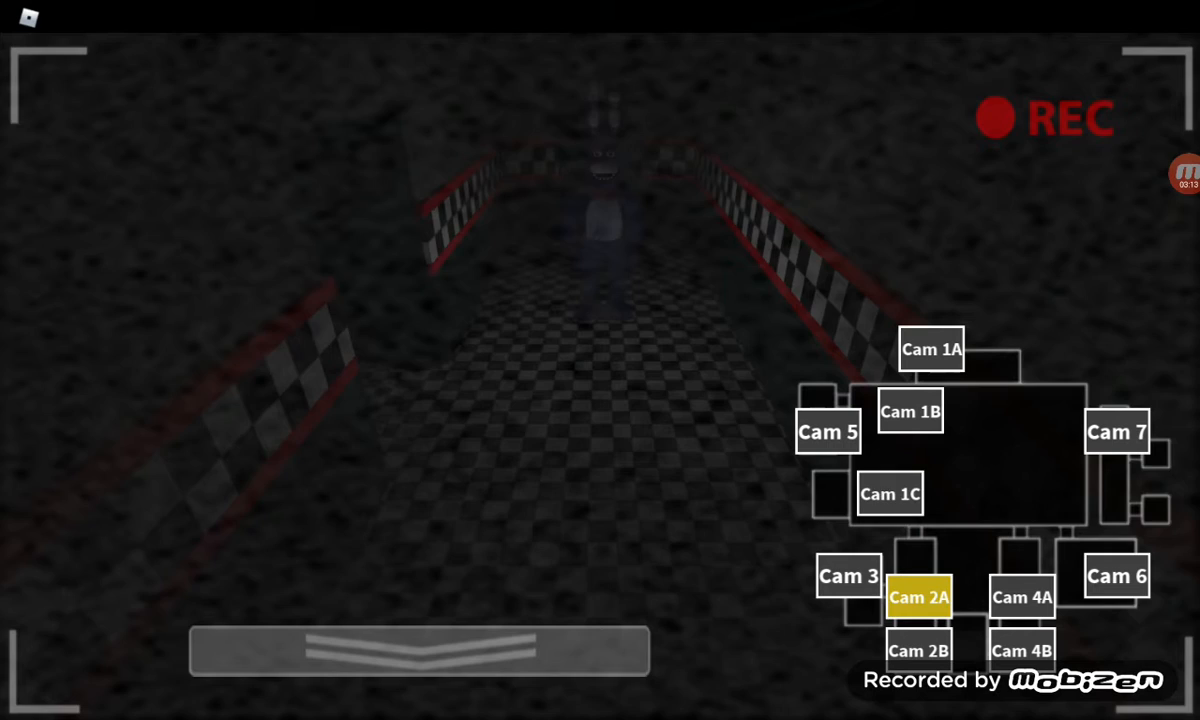
click(1116, 576)
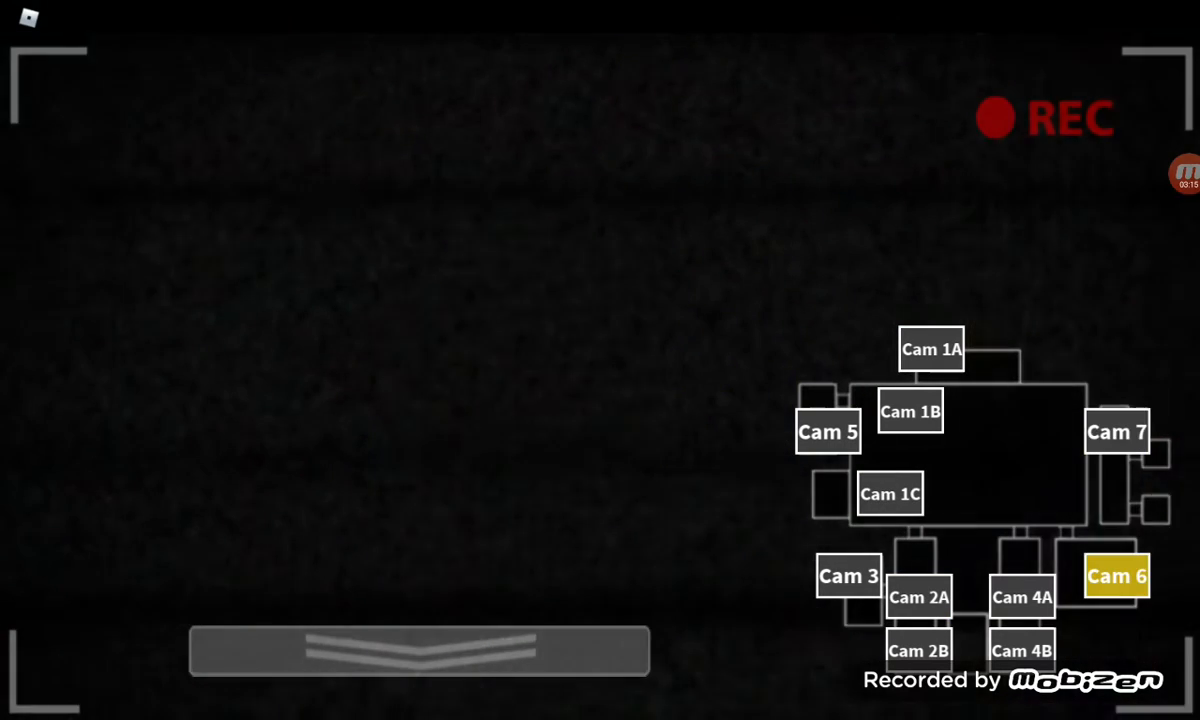
click(908, 412)
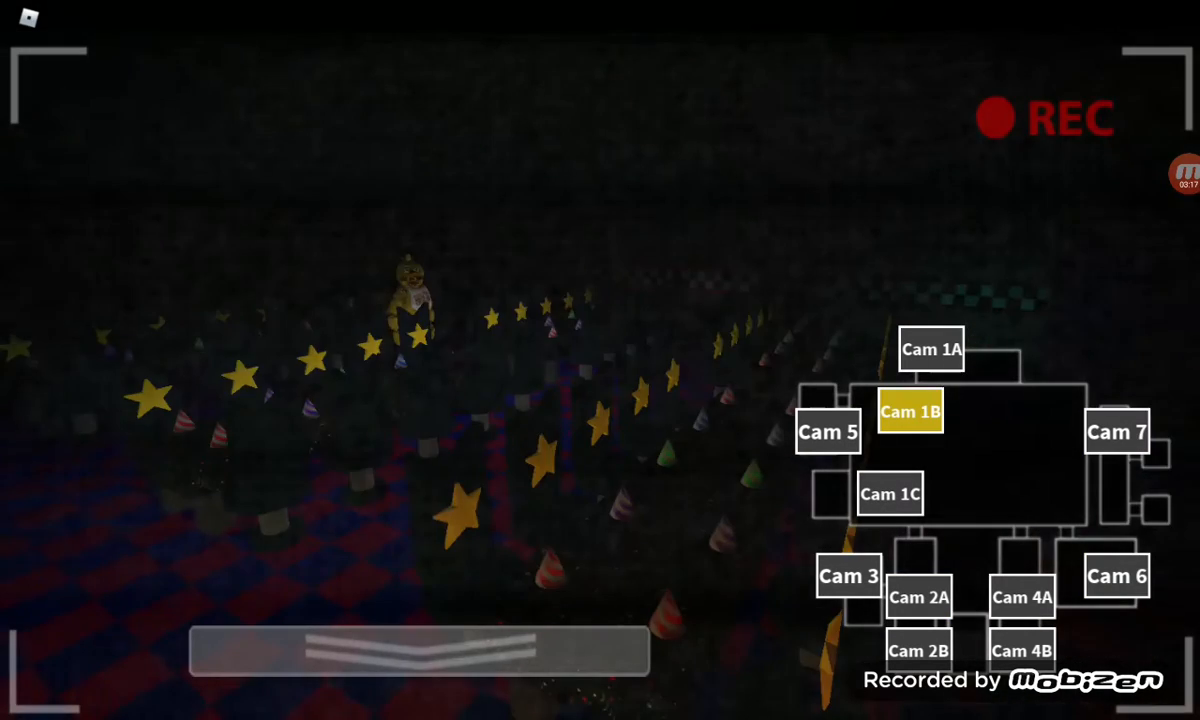
click(888, 494)
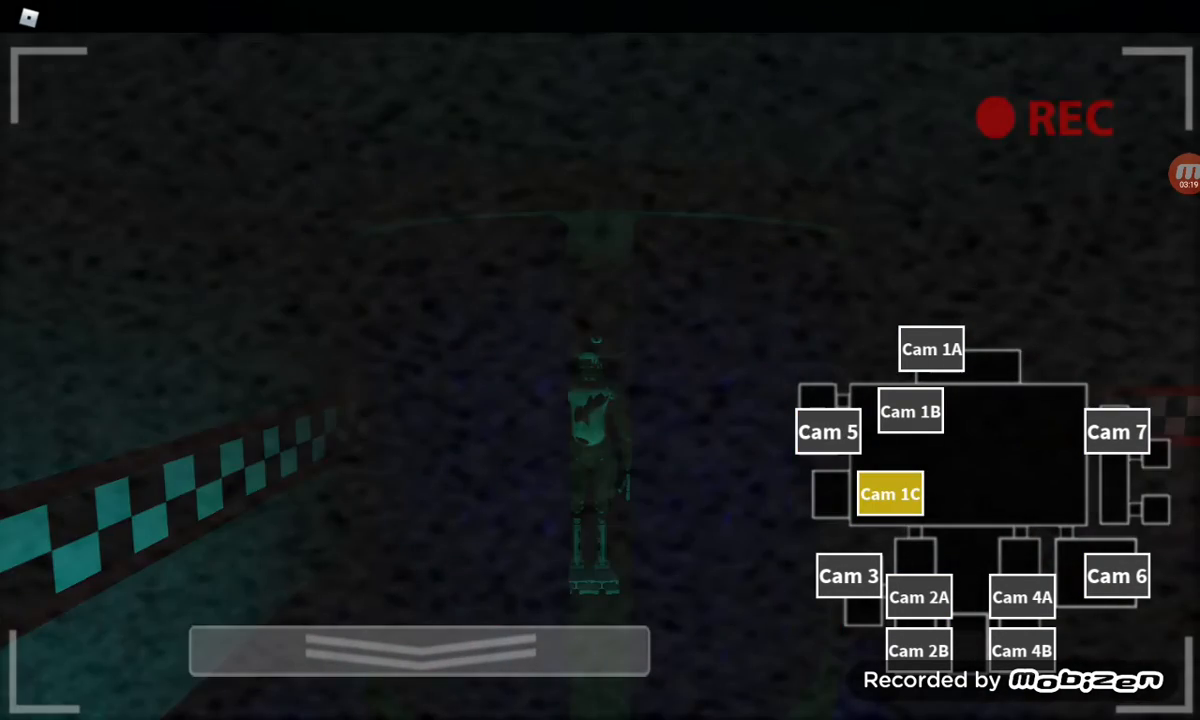
click(848, 576)
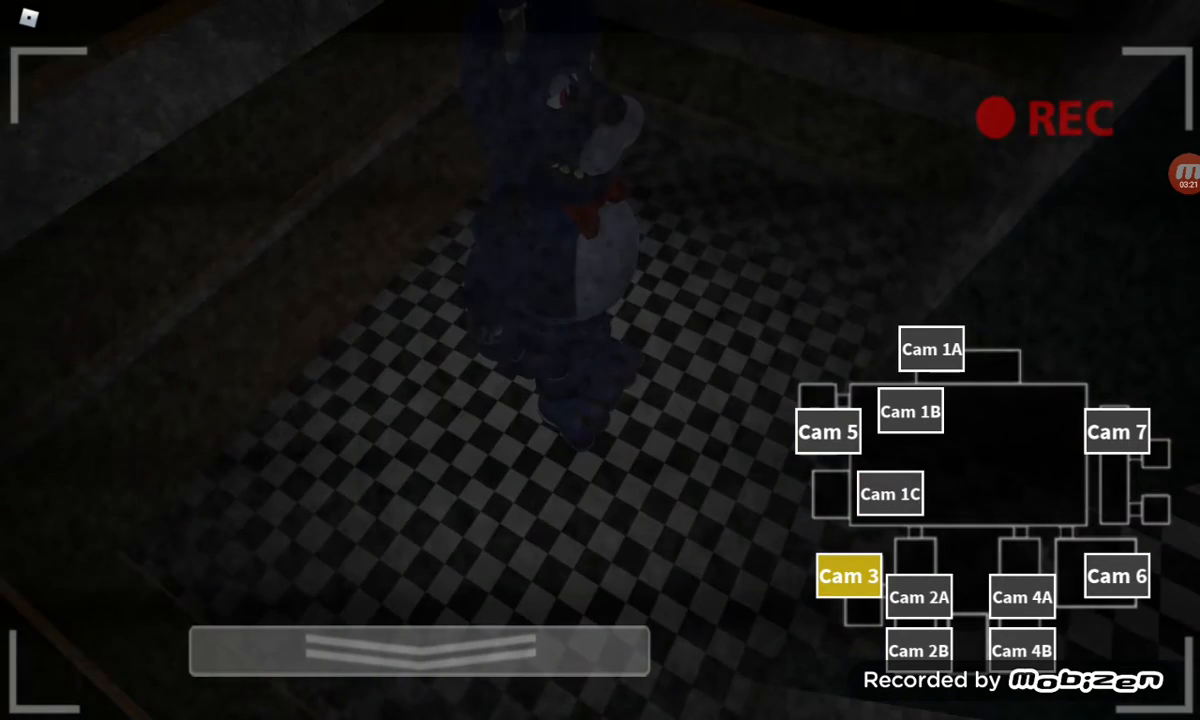
Step: Alternate between Cam 2A and Bonnie on Cam 3, then view Cam 1A and the party room
click(918, 596)
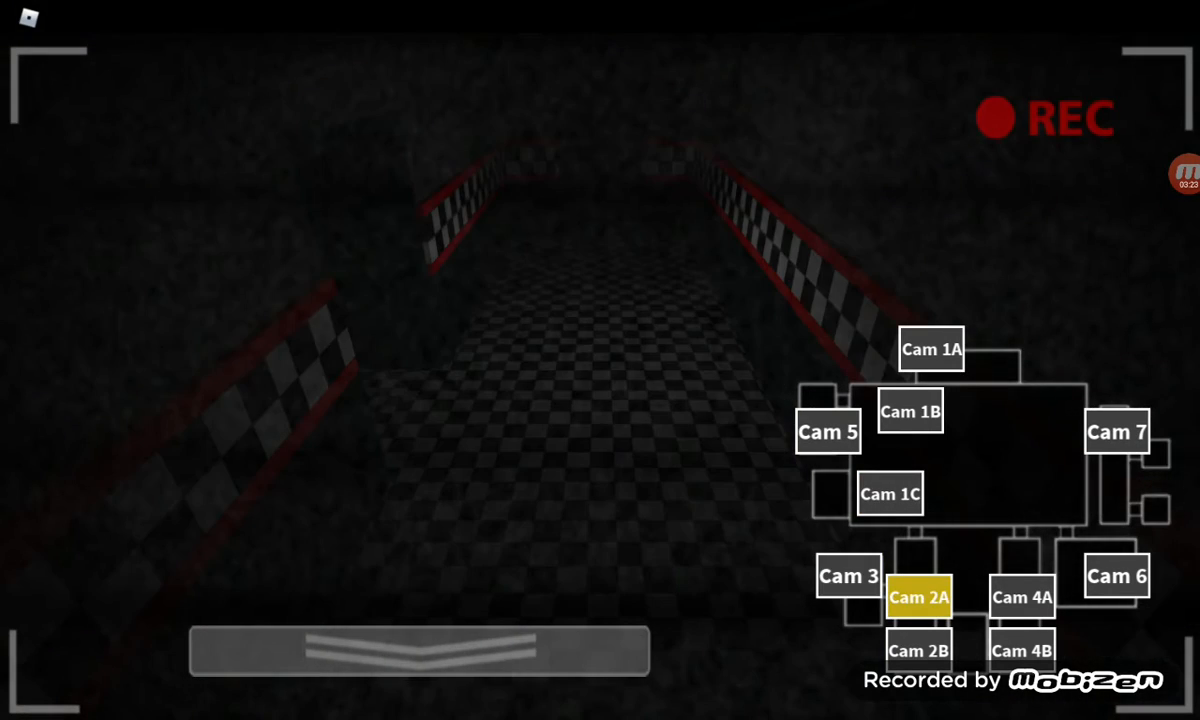
click(848, 576)
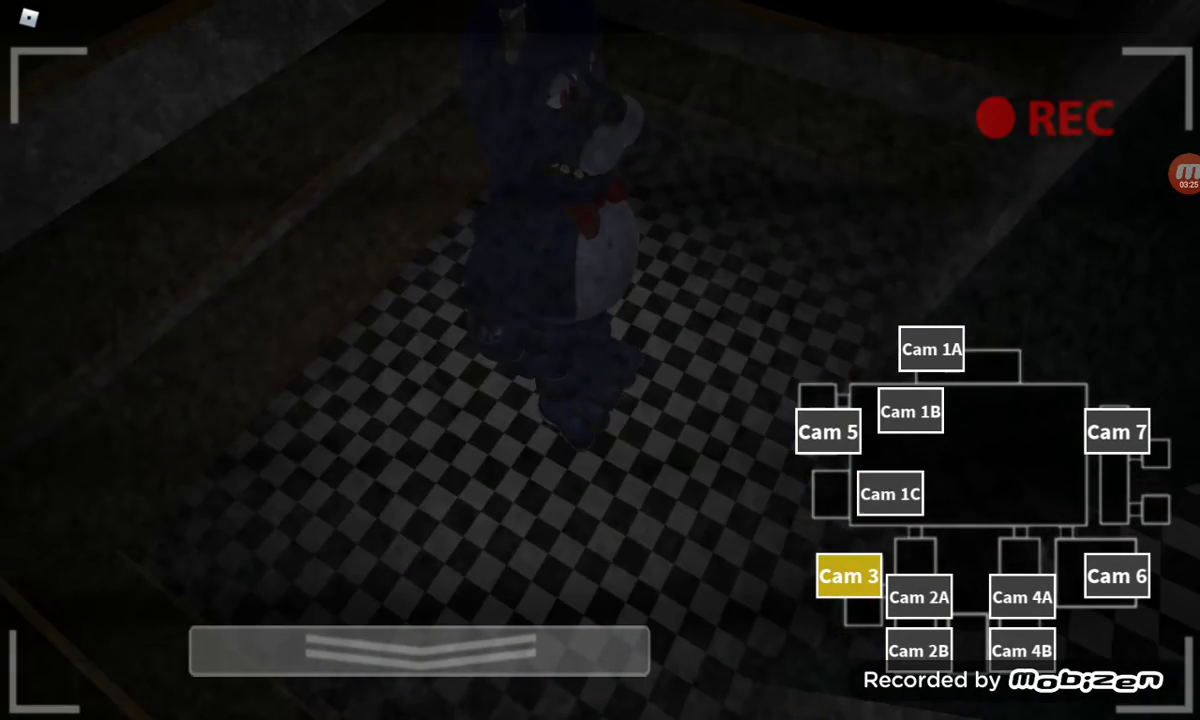
click(918, 596)
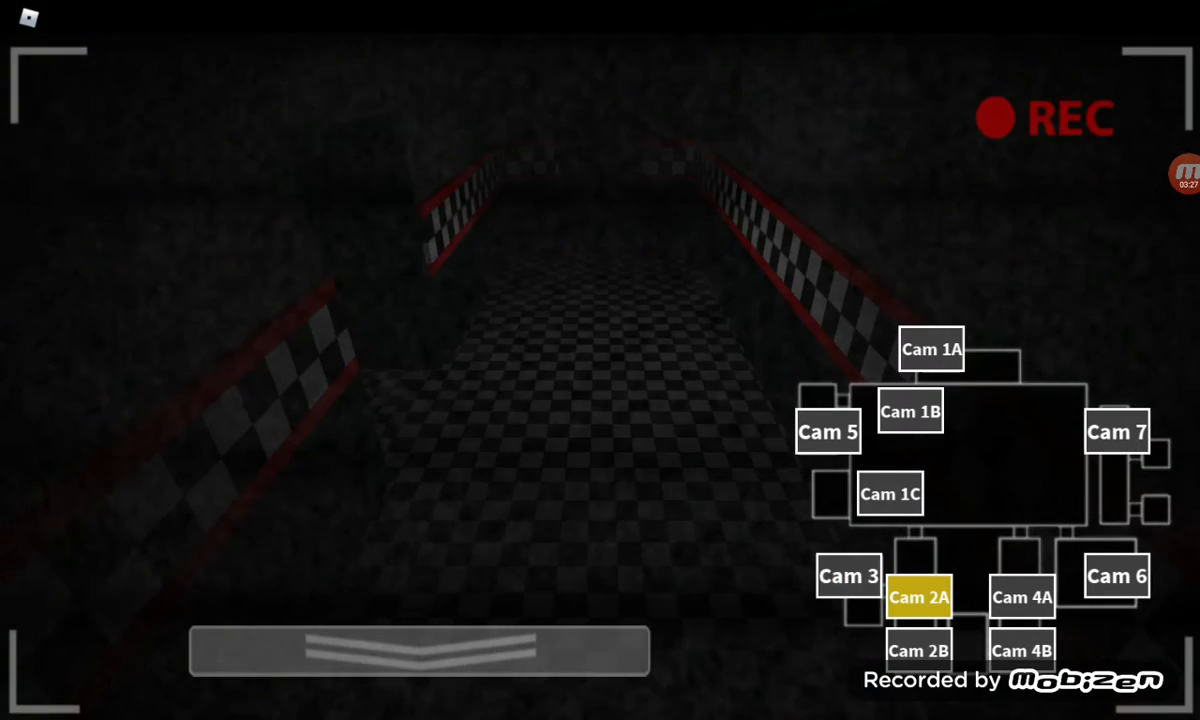
click(848, 576)
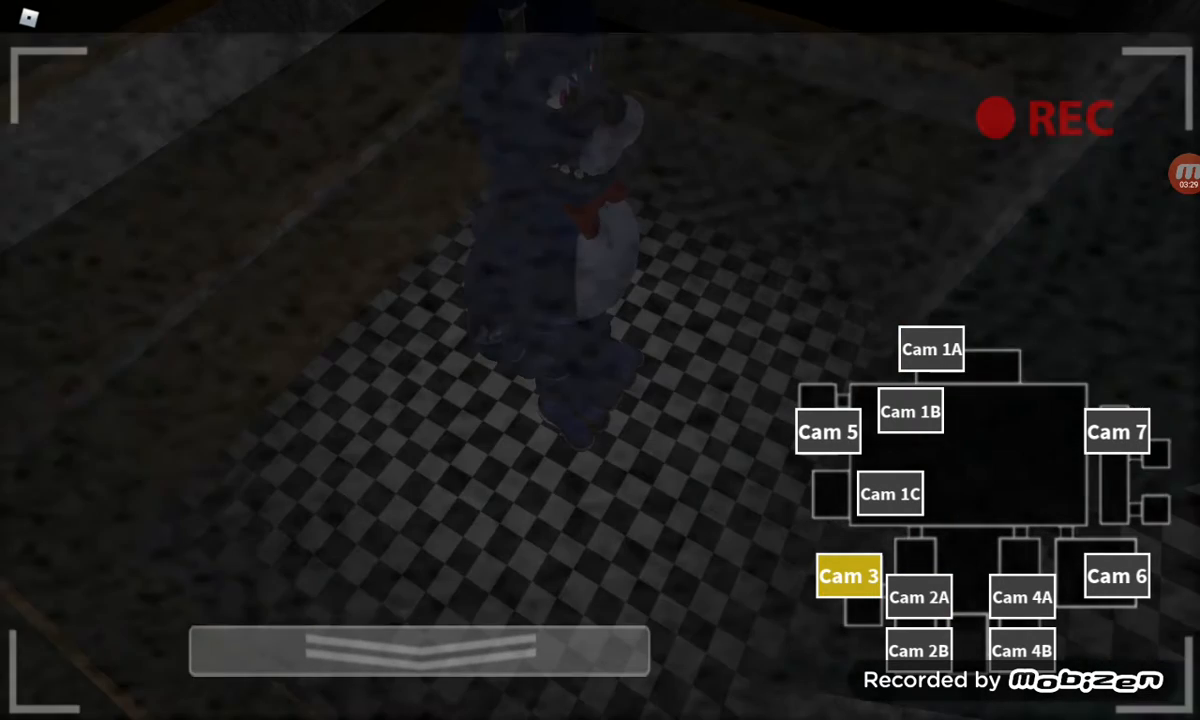
click(928, 348)
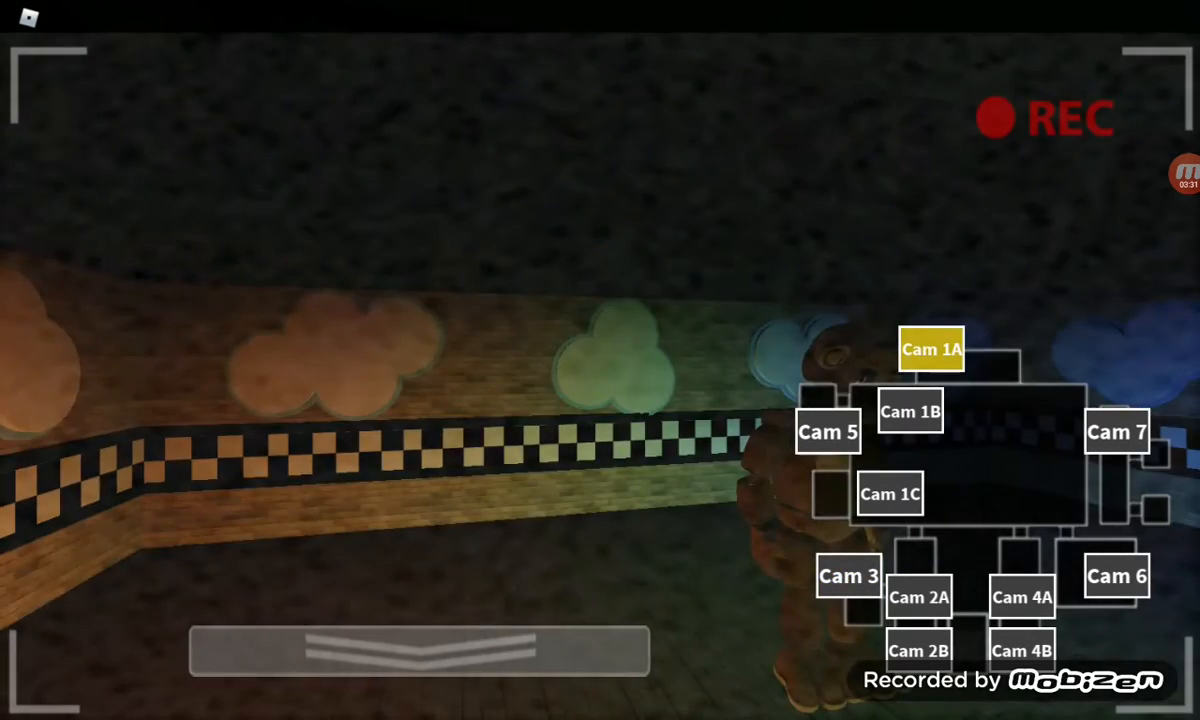
click(908, 412)
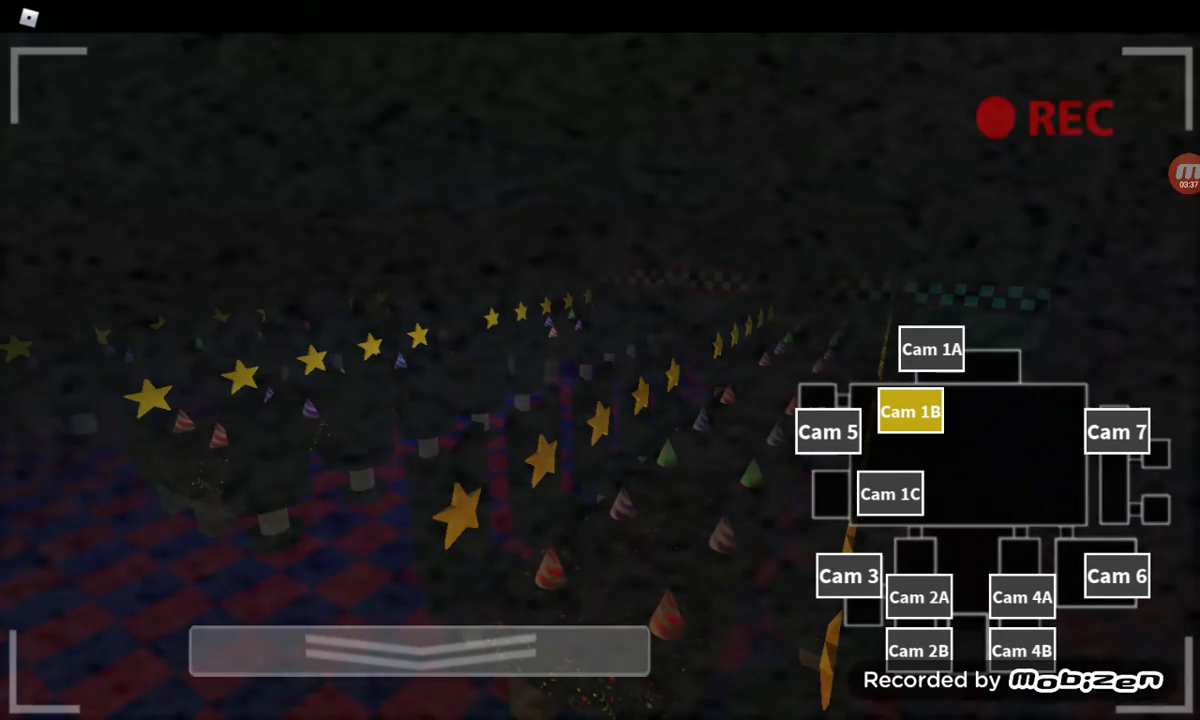
Step: Check the chicken's room, the checkered hallway, the teal-lit room and the party room
click(1116, 432)
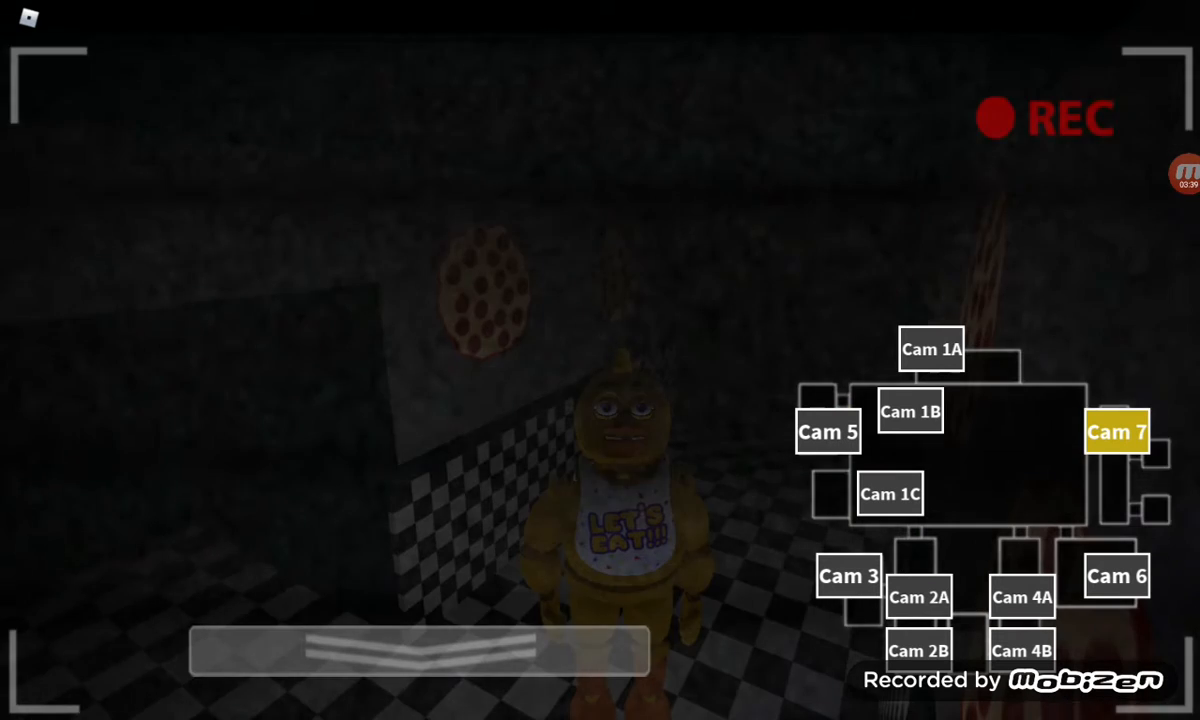
click(918, 596)
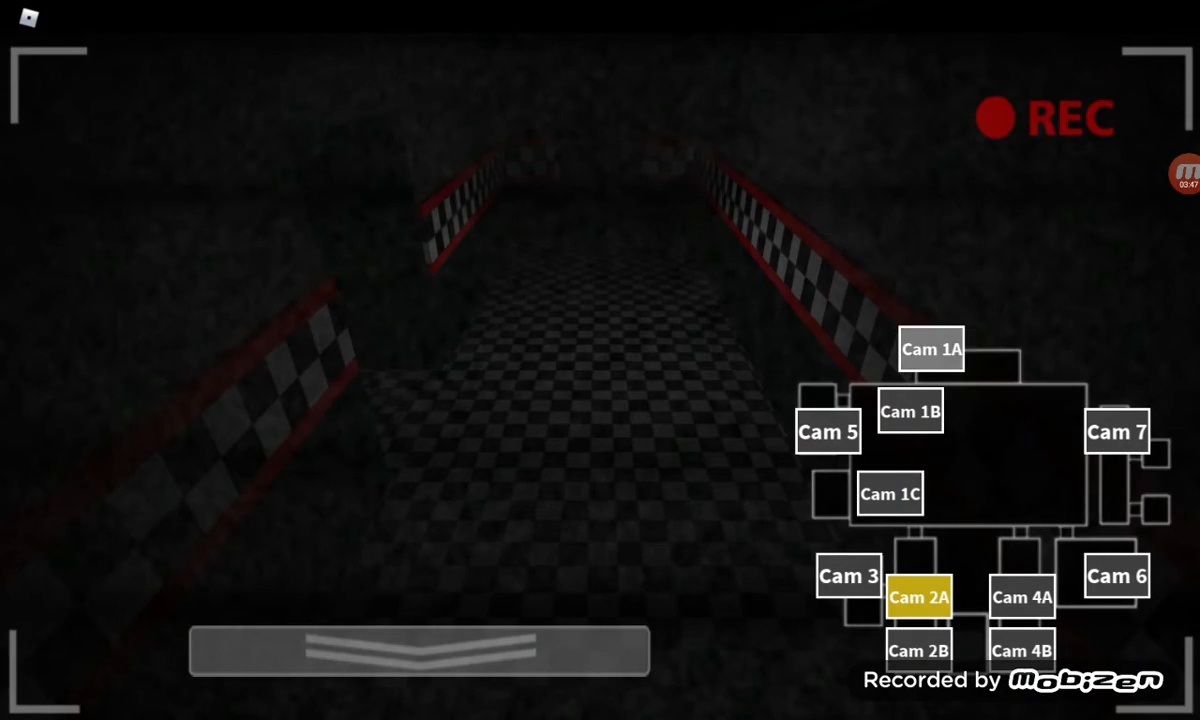
click(888, 494)
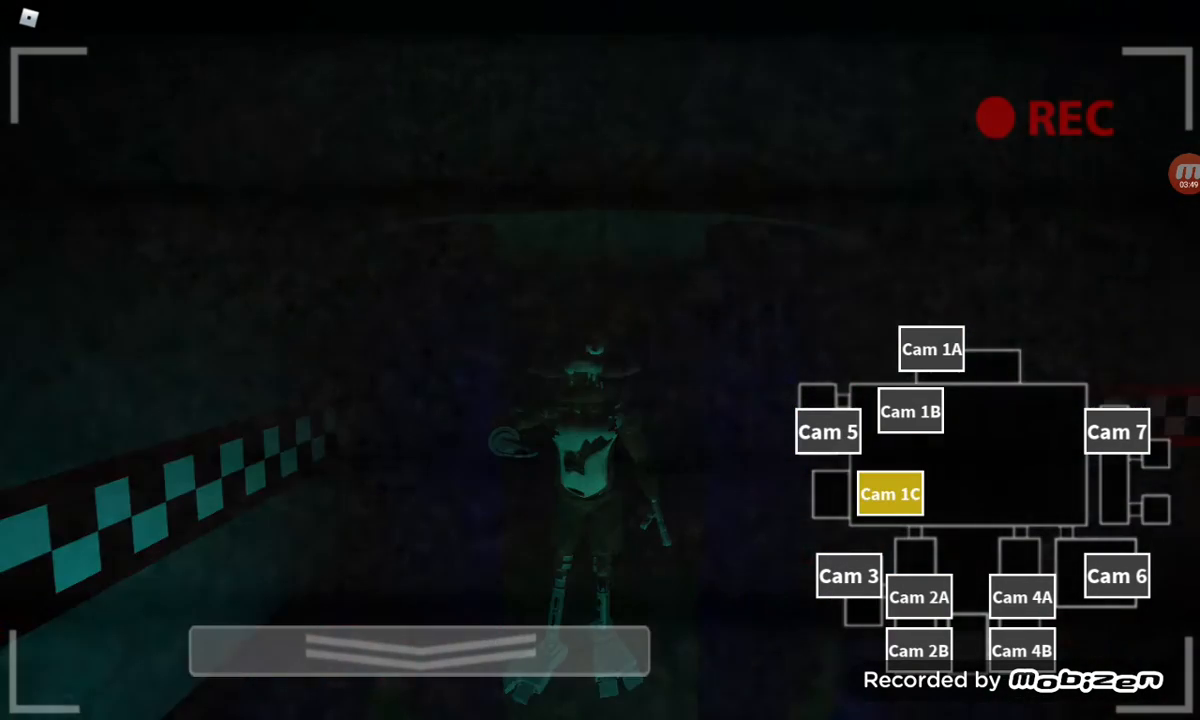
click(908, 412)
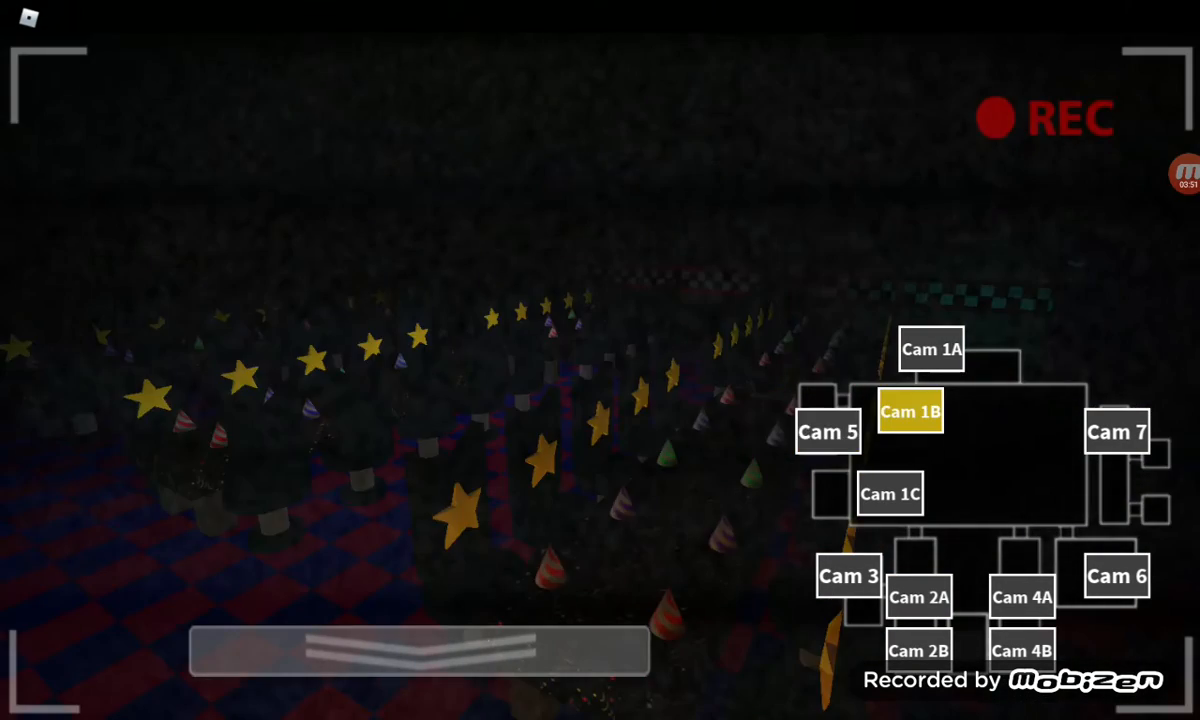
click(888, 494)
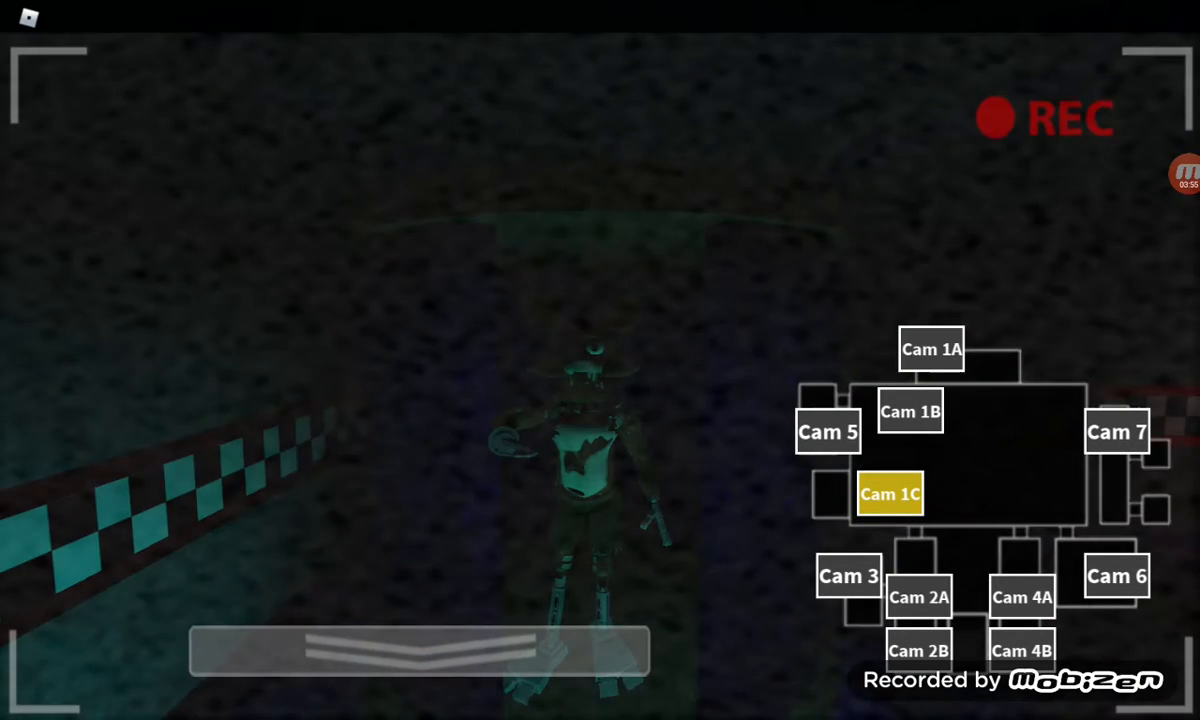
click(918, 596)
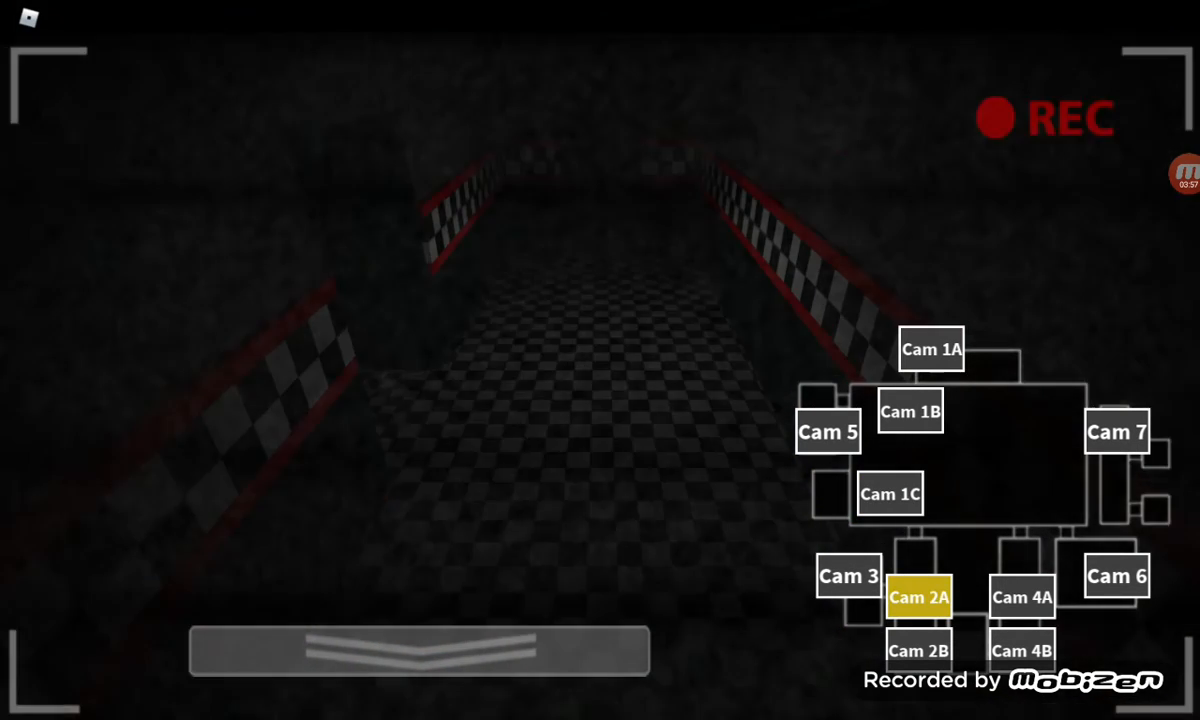
click(1116, 576)
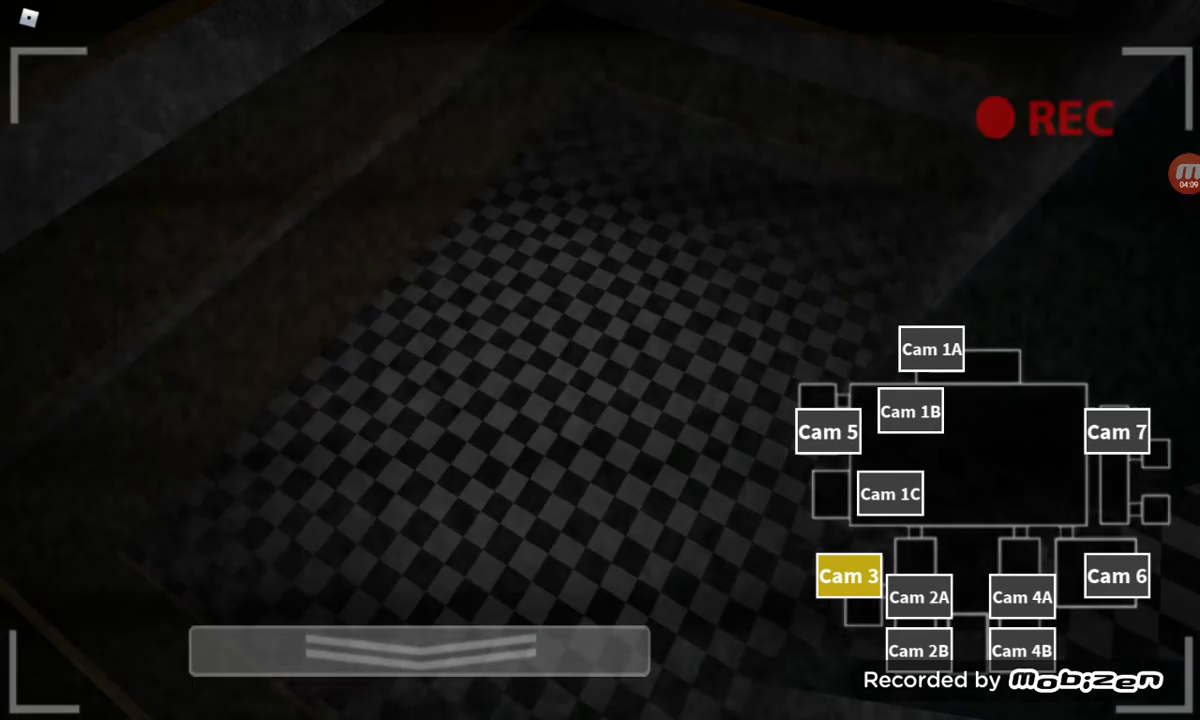
Step: Recheck the teal-lit room, see whether the chicken left, check the far hallway and party room
click(888, 494)
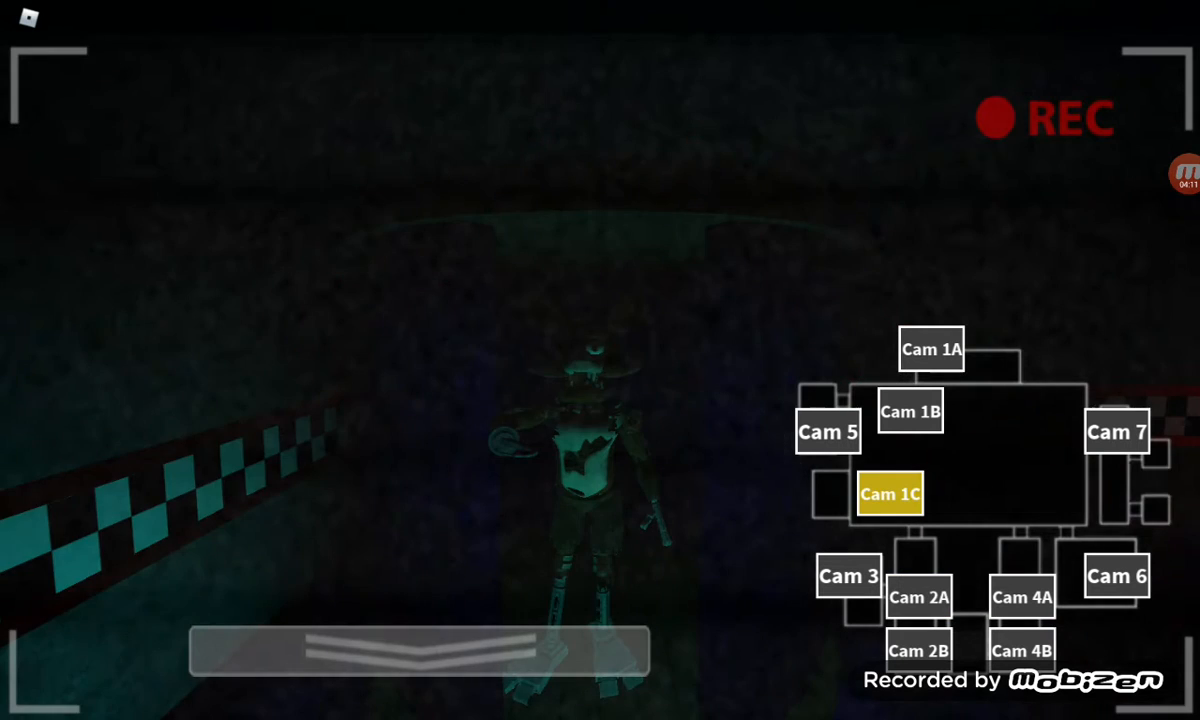
click(1116, 432)
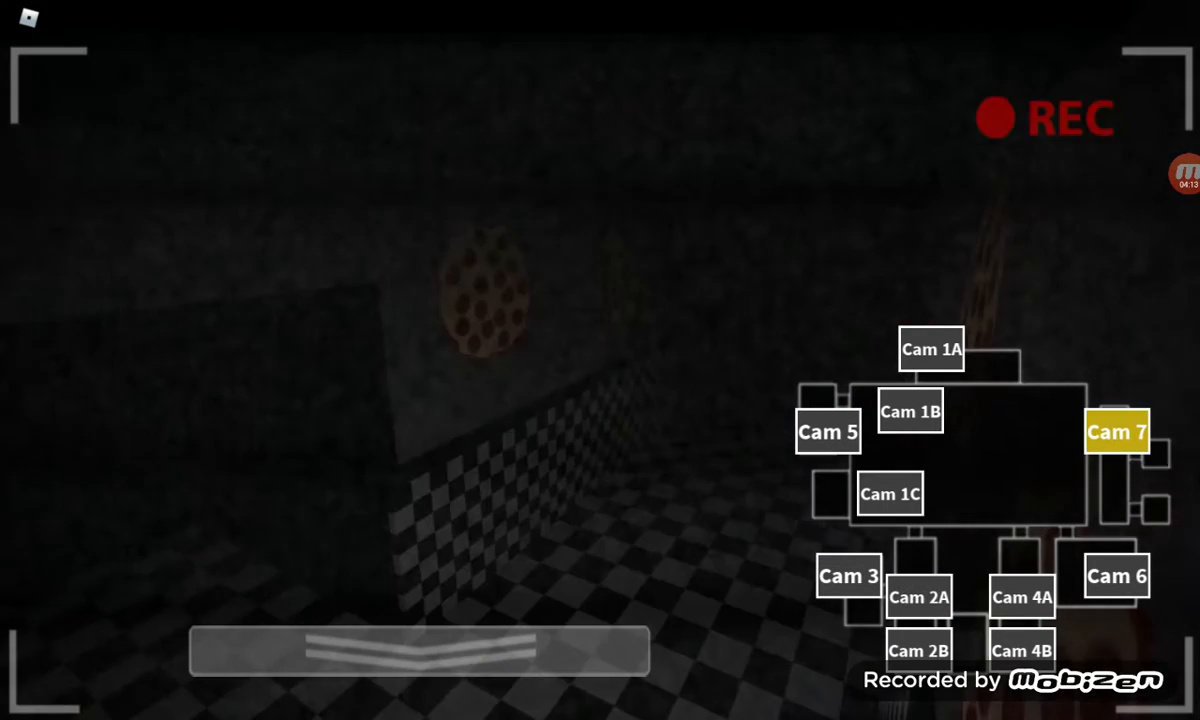
click(1020, 596)
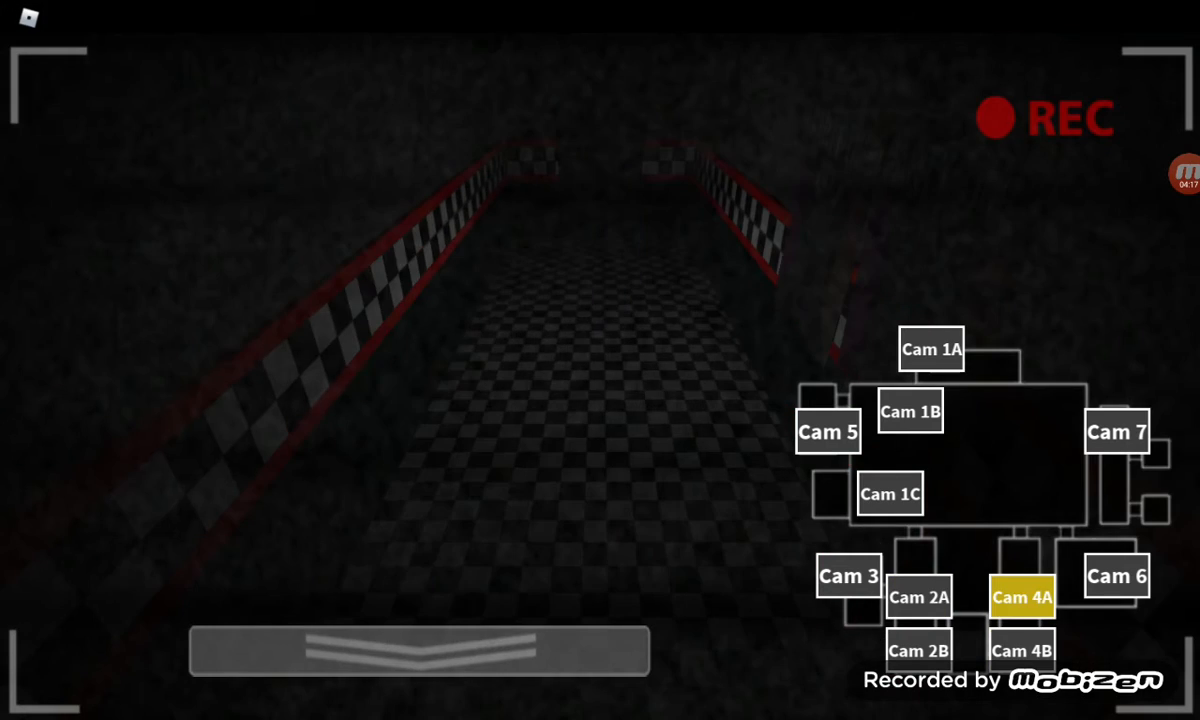
click(888, 494)
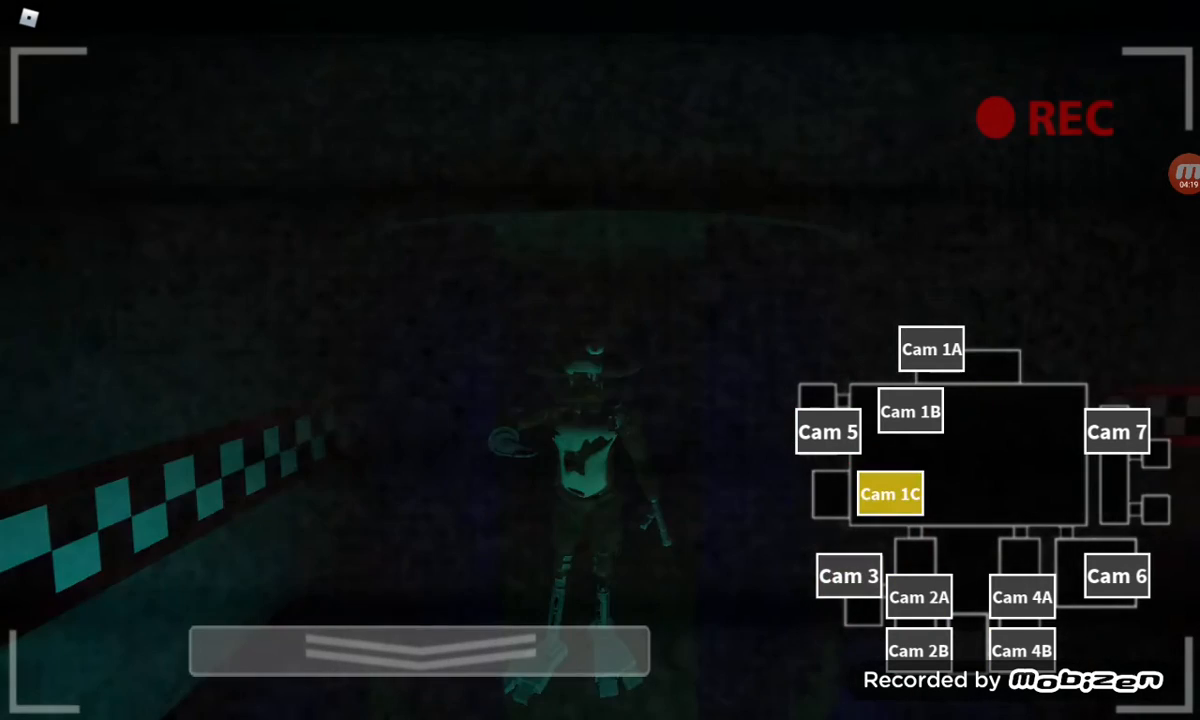
click(908, 412)
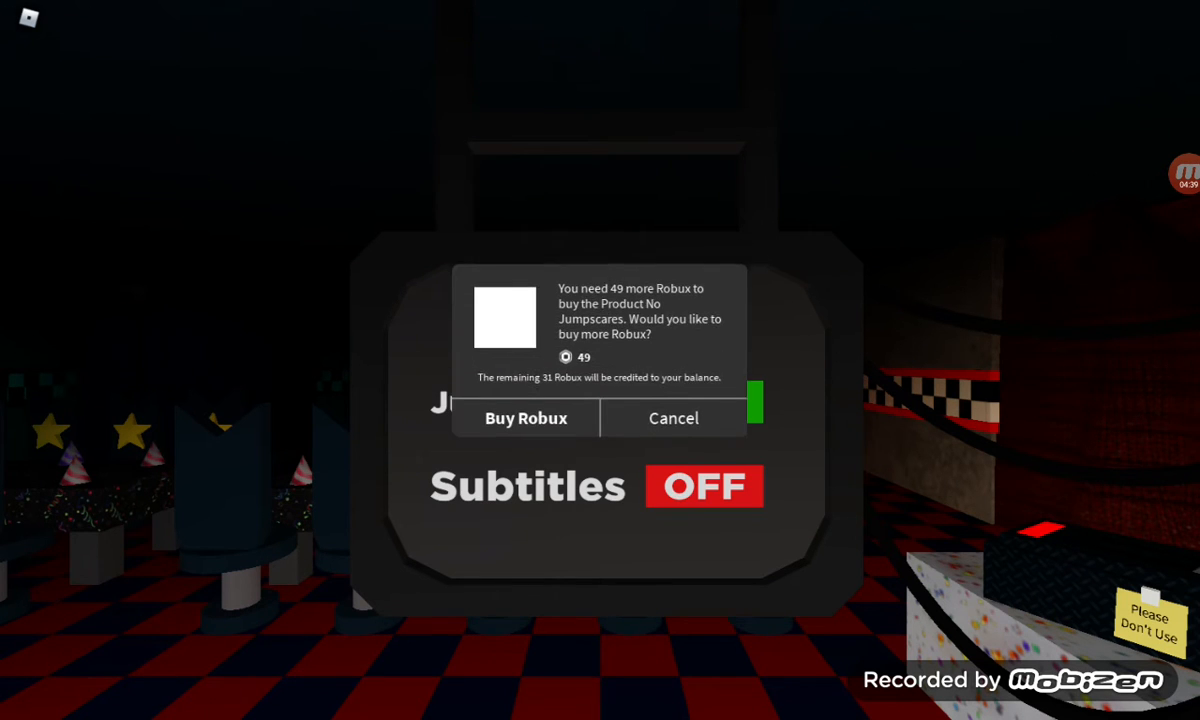
Step: Decline the No Jumpscares Robux purchase and head to the Multiplayer board
click(672, 418)
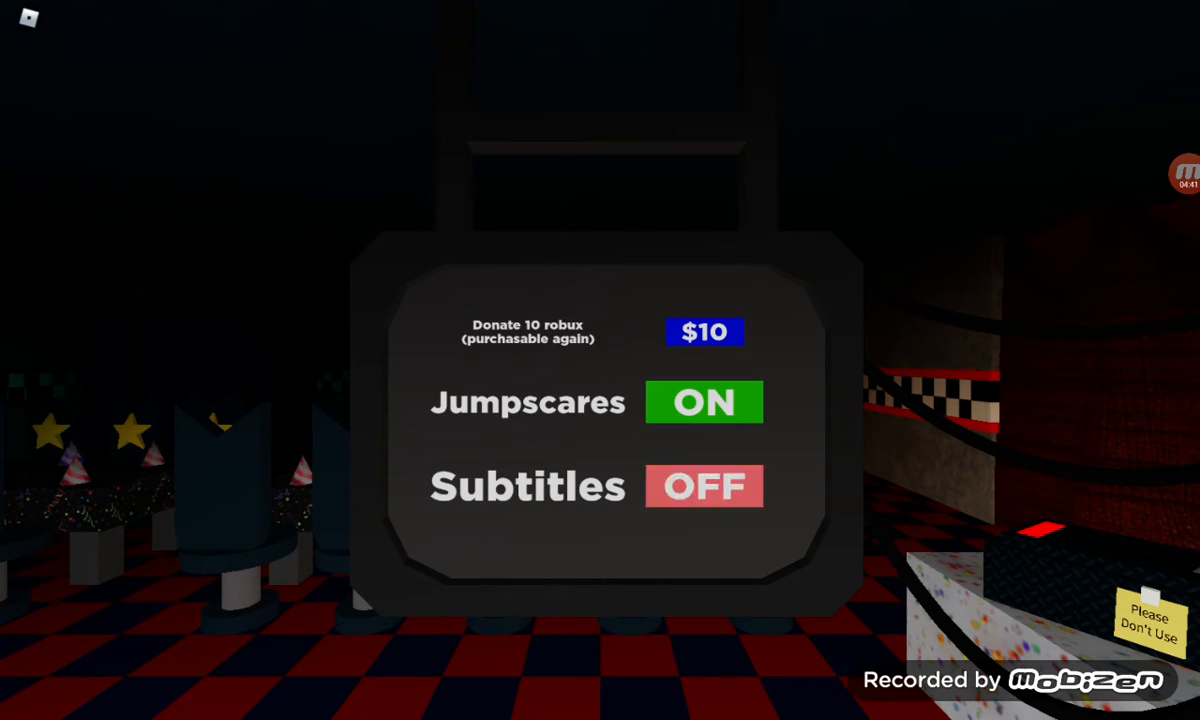
click(704, 486)
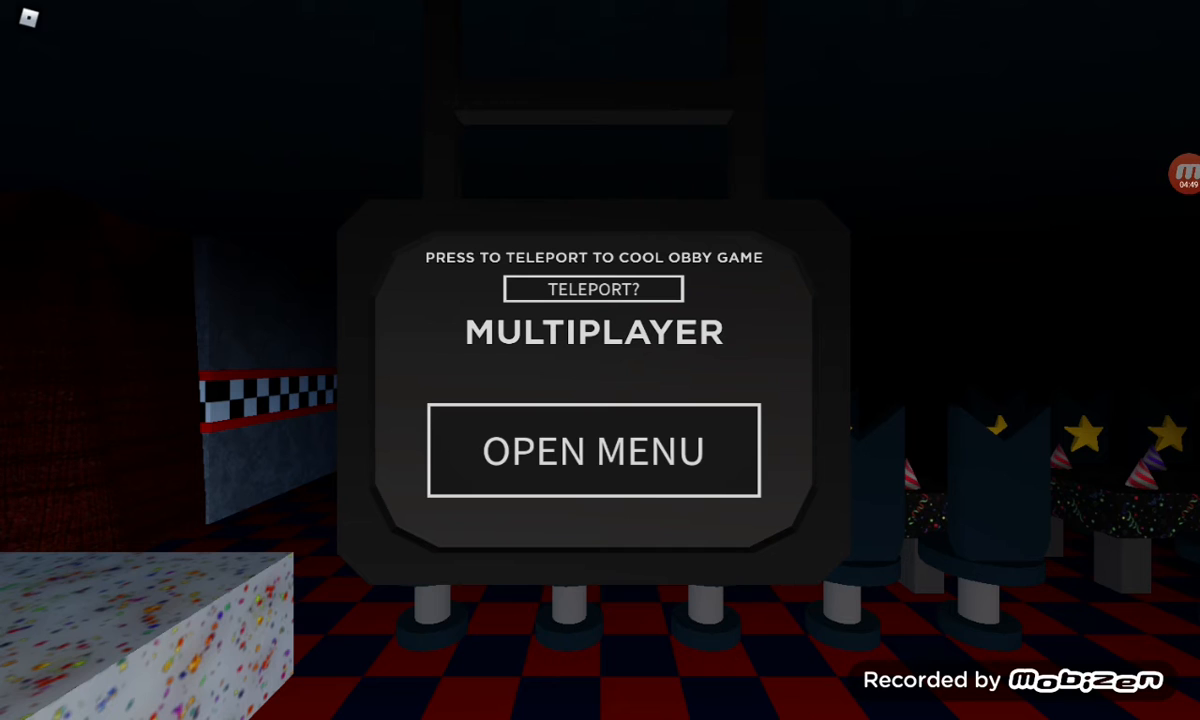
Step: Try the obby teleport and dismiss the Teleport Failed notice
click(592, 288)
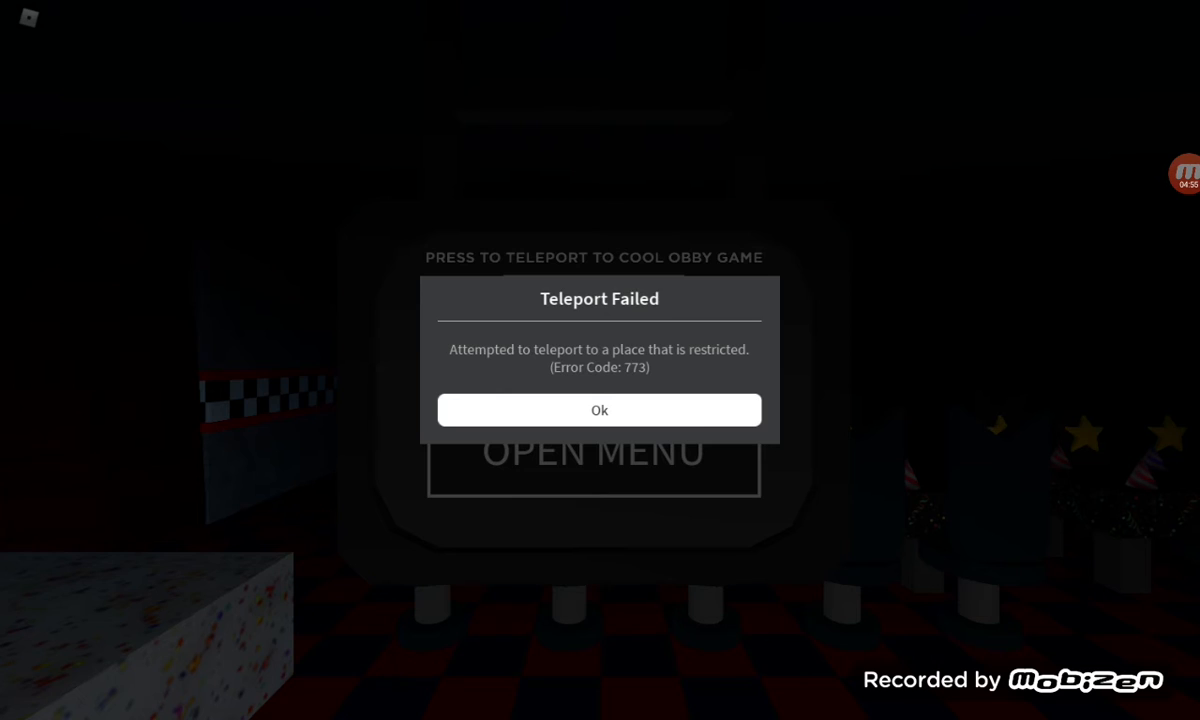
click(600, 408)
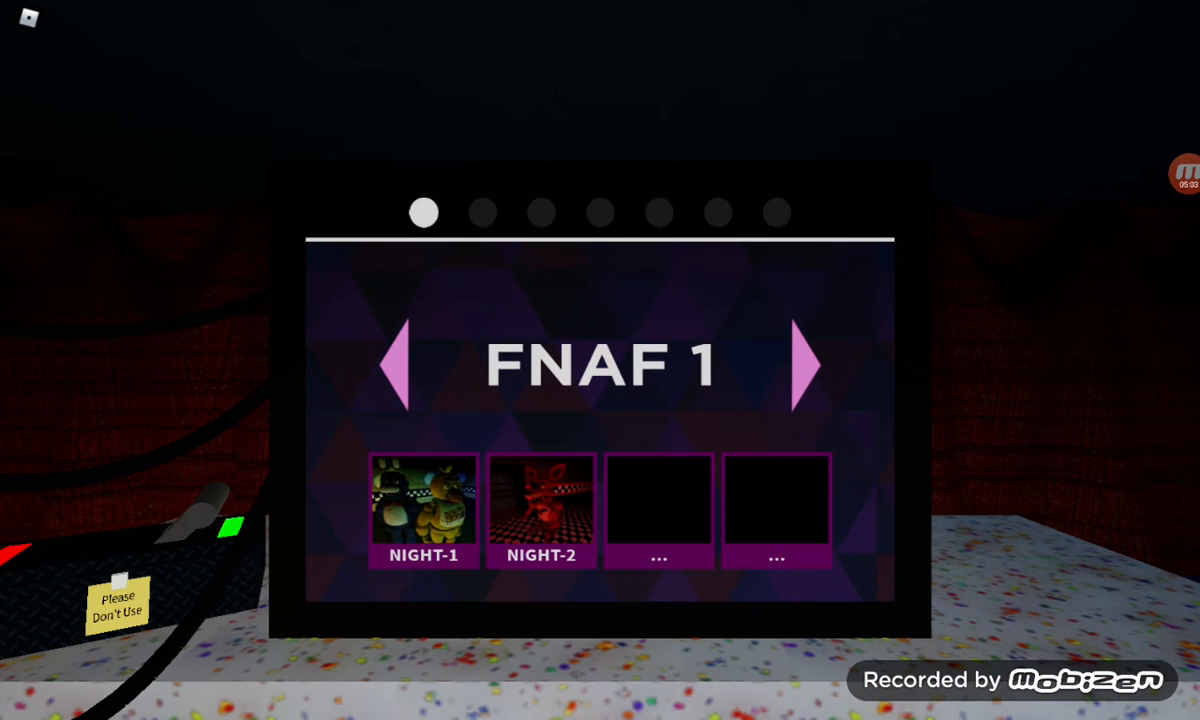
Step: Page through FNAF 2, FNAF 3 and Parts and Service to reach the Dark Rooms list
click(804, 364)
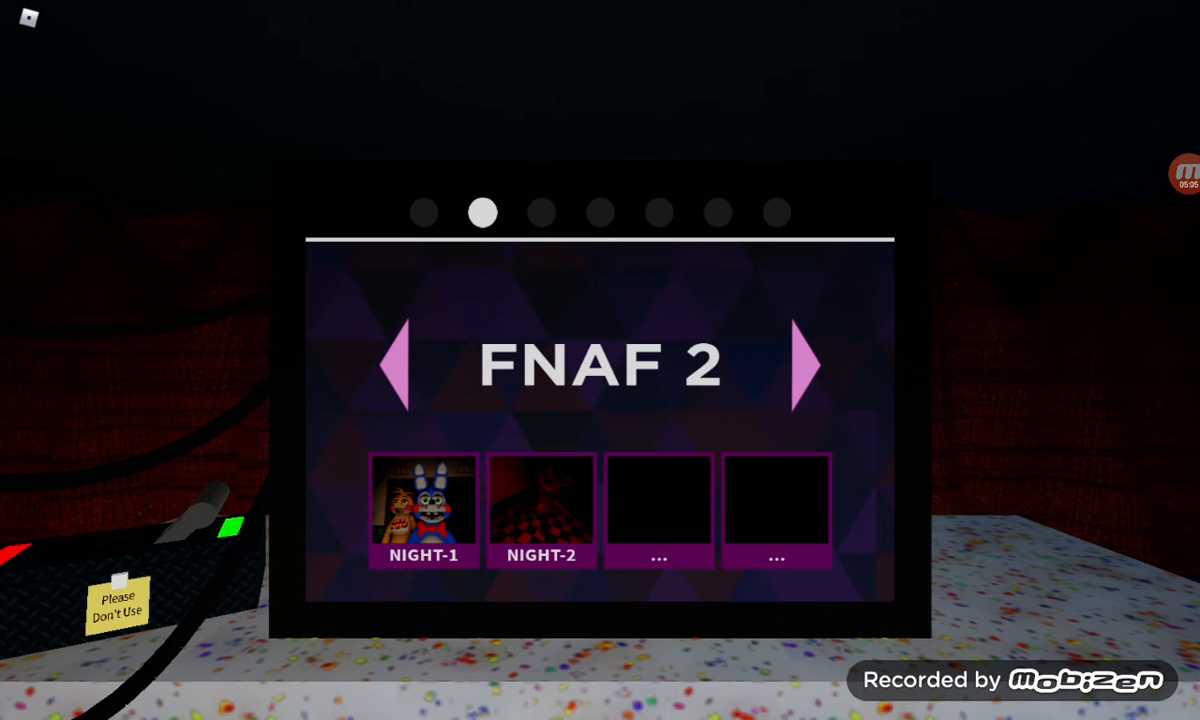
click(804, 366)
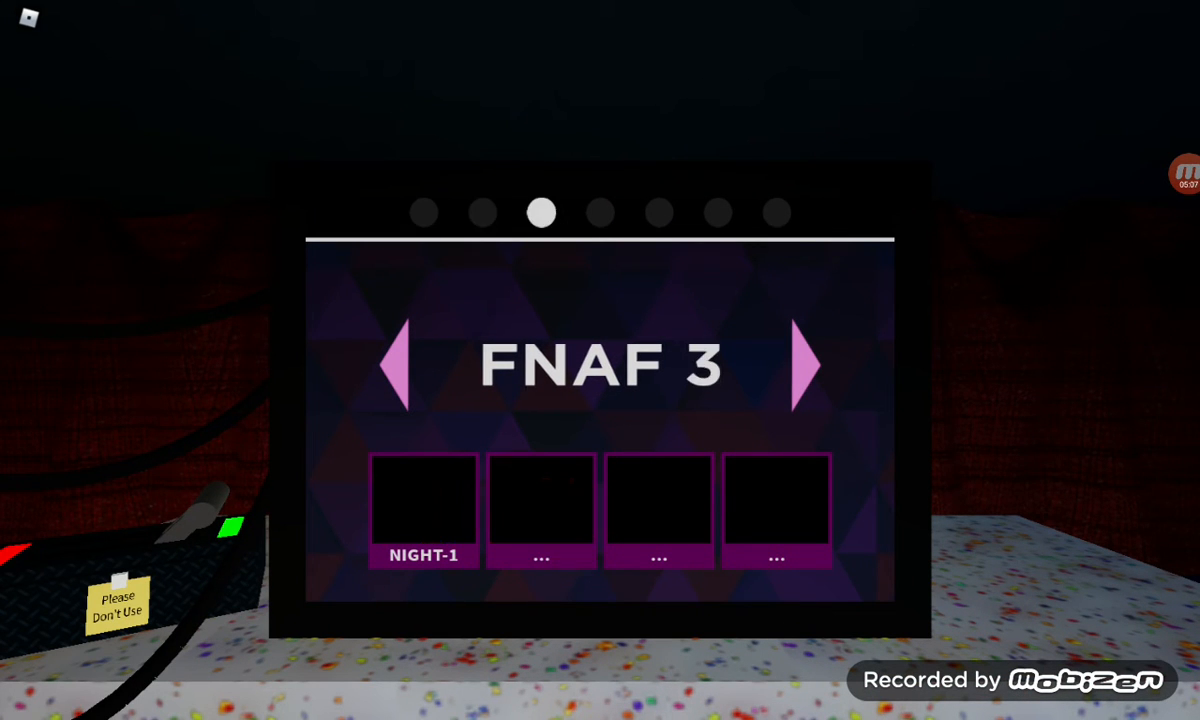
click(806, 364)
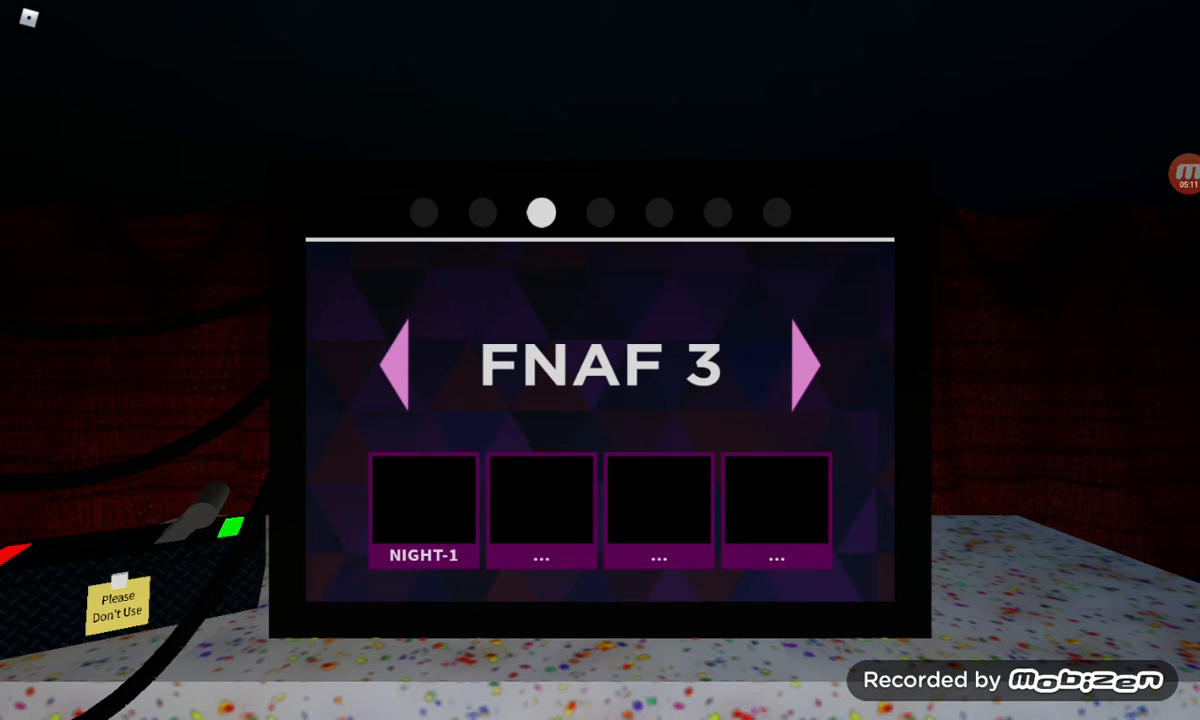
click(806, 366)
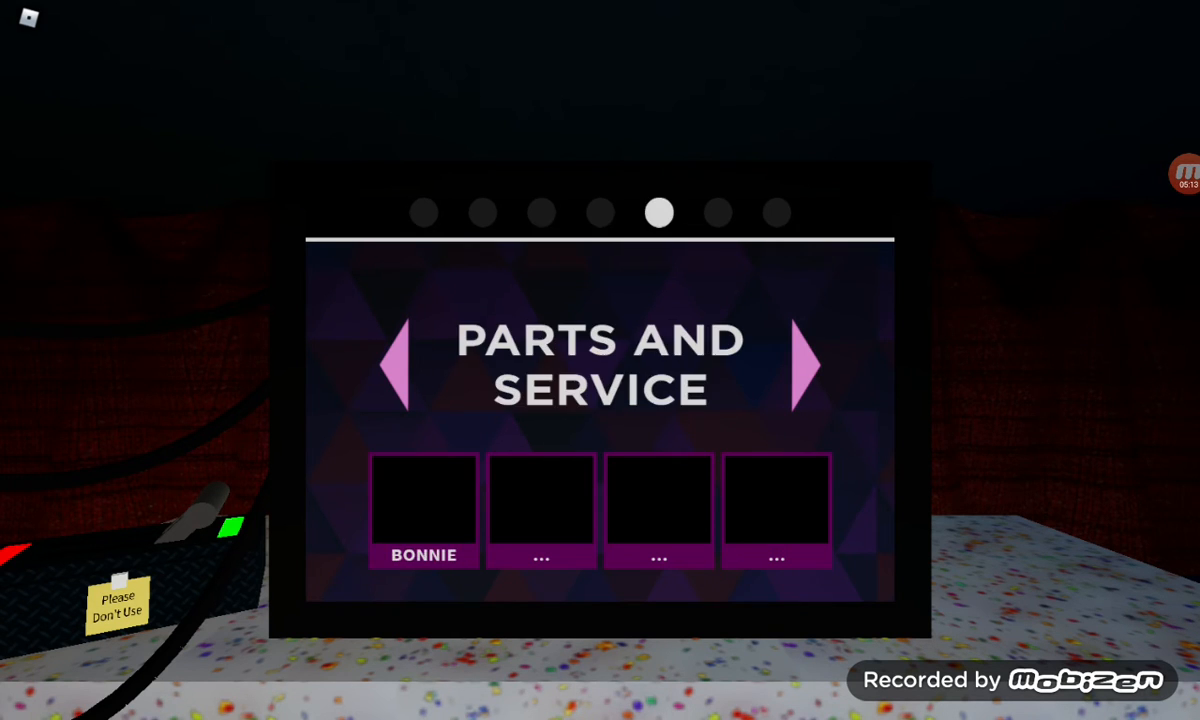
click(804, 364)
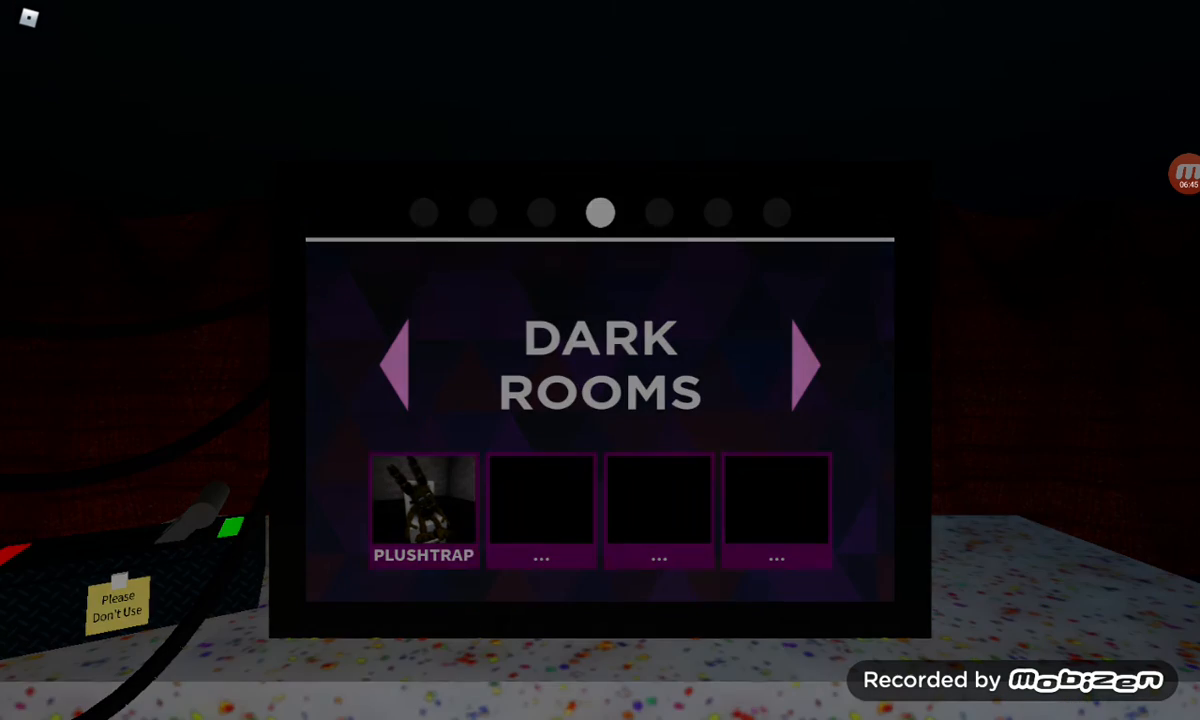
Step: Select the Plushtrap tile to start the Dark Rooms challenge
click(422, 510)
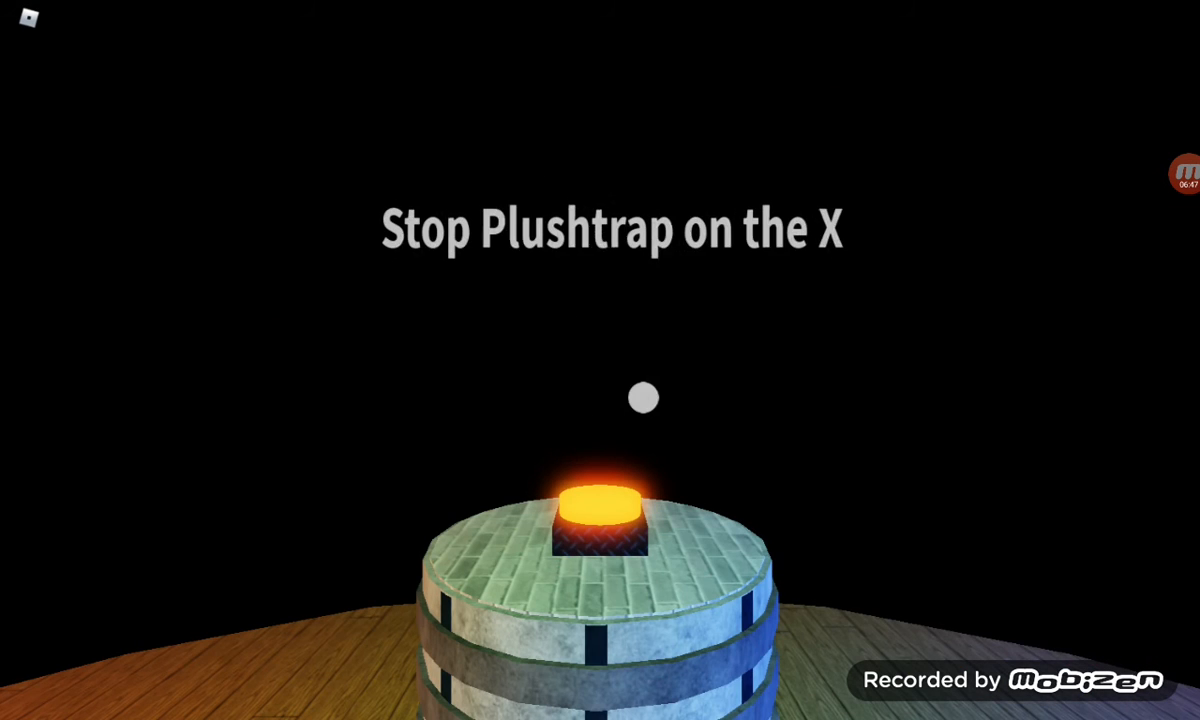